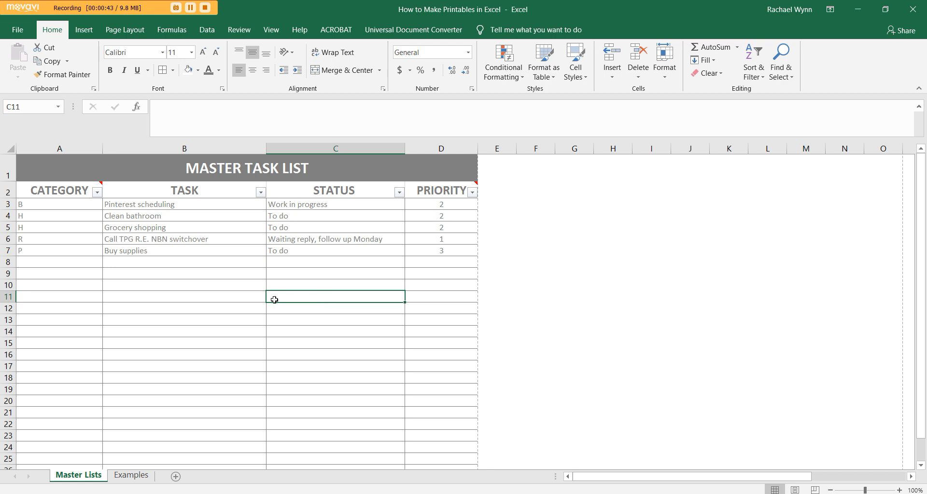
mouse_move(322, 356)
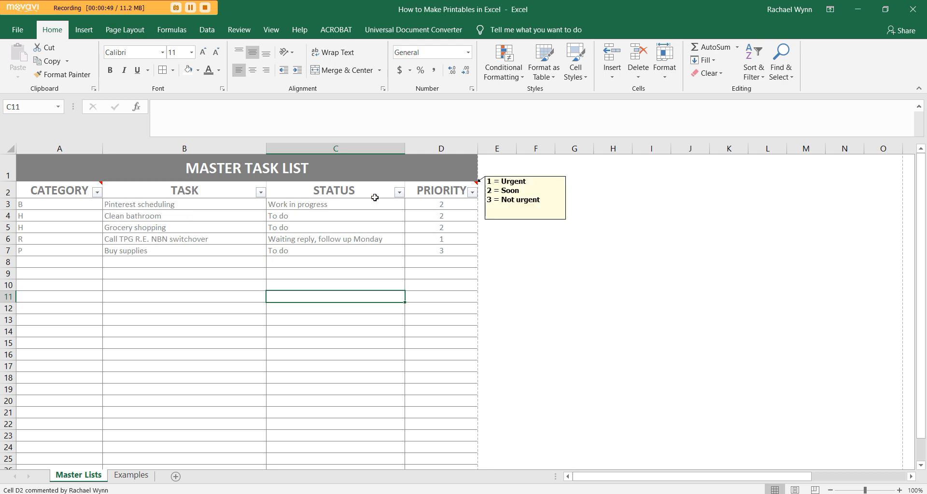
- Review the note on the CATEGORY header explaining the category letter codes
left_click(59, 204)
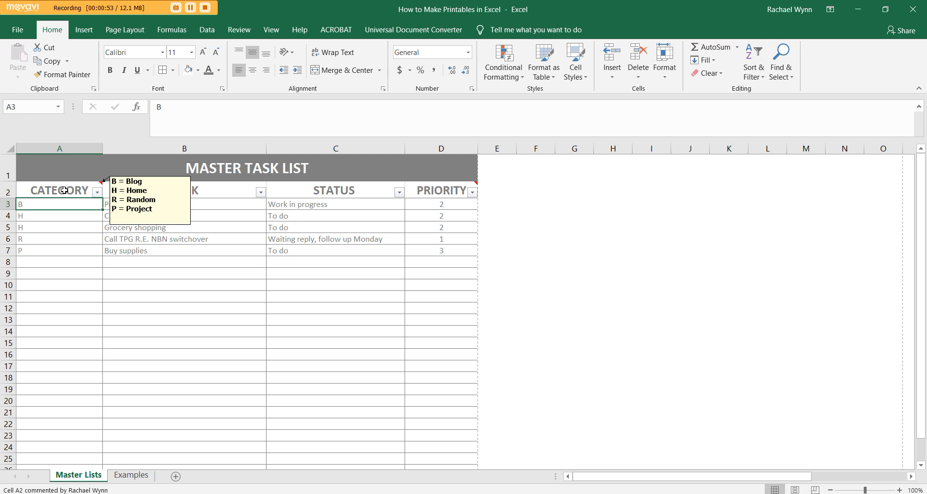
right_click(59, 190)
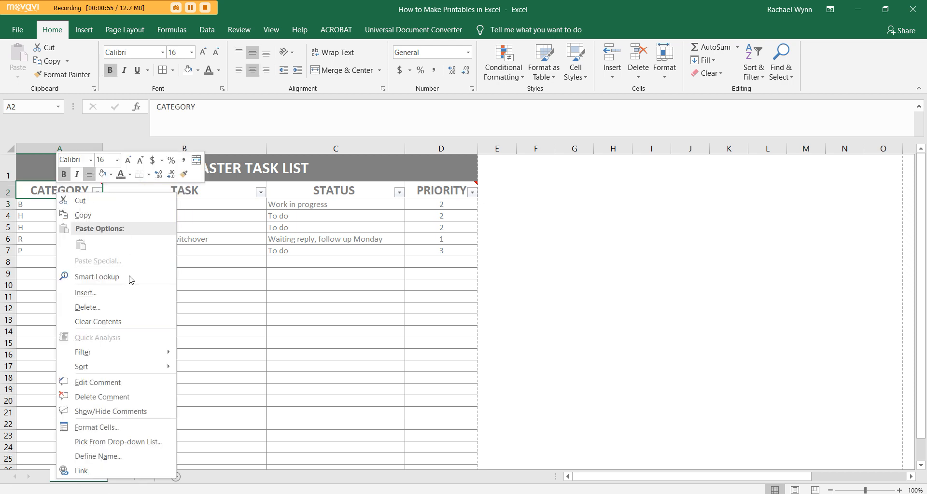
mouse_move(98, 382)
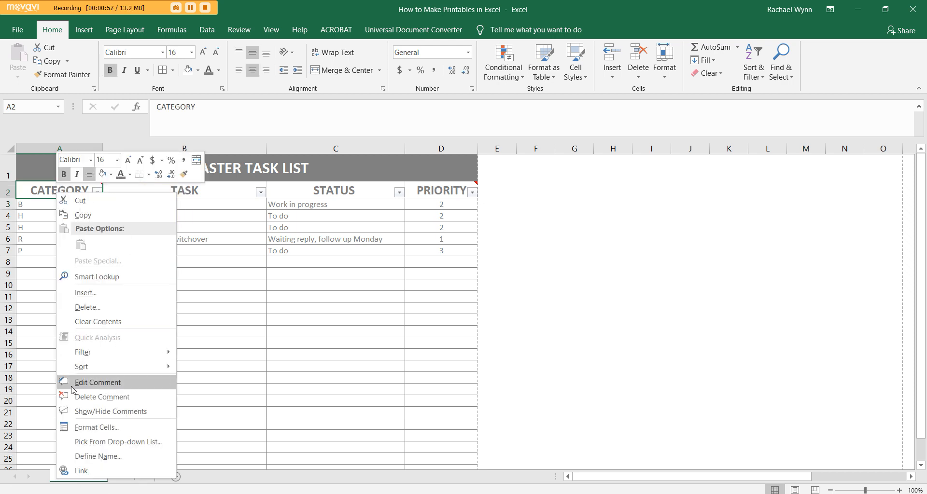
mouse_move(91, 384)
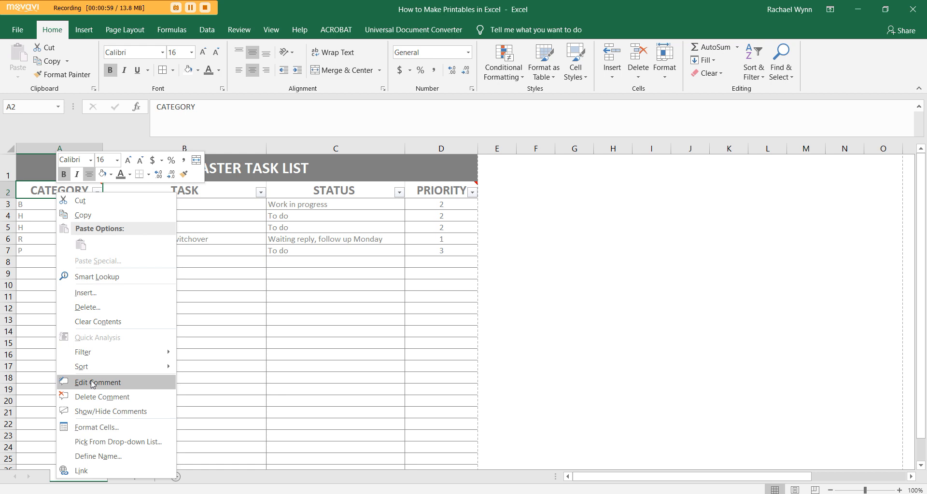
left_click(96, 383)
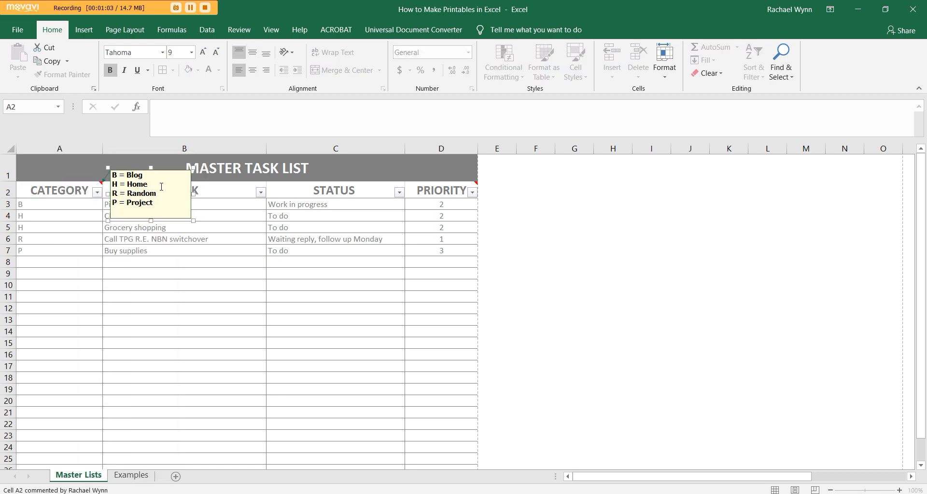
mouse_move(166, 209)
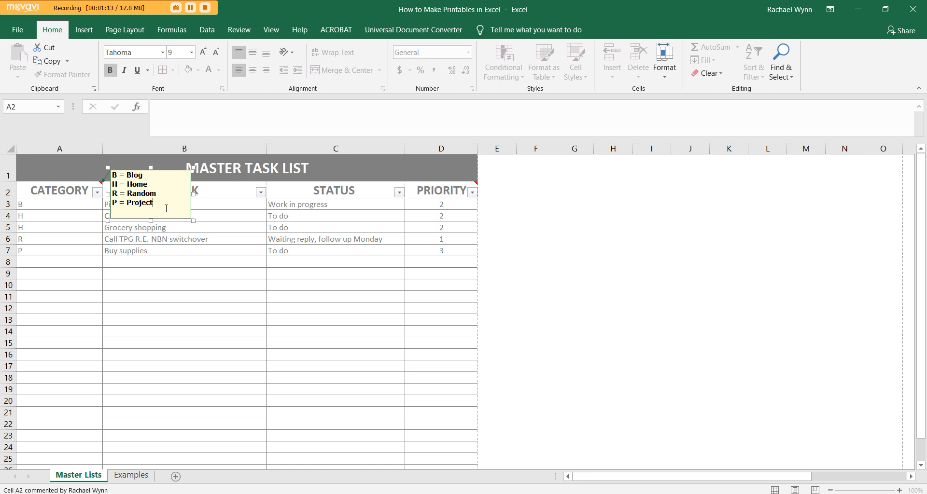
mouse_move(152, 209)
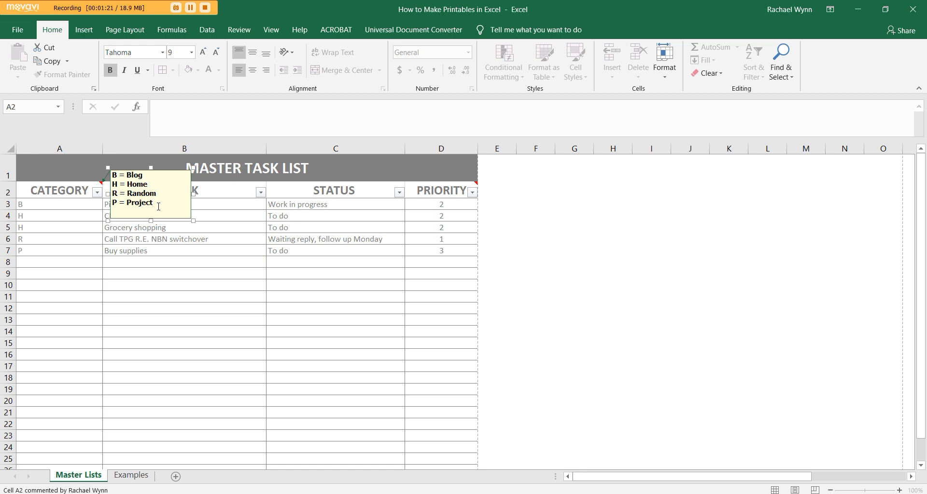
mouse_move(214, 237)
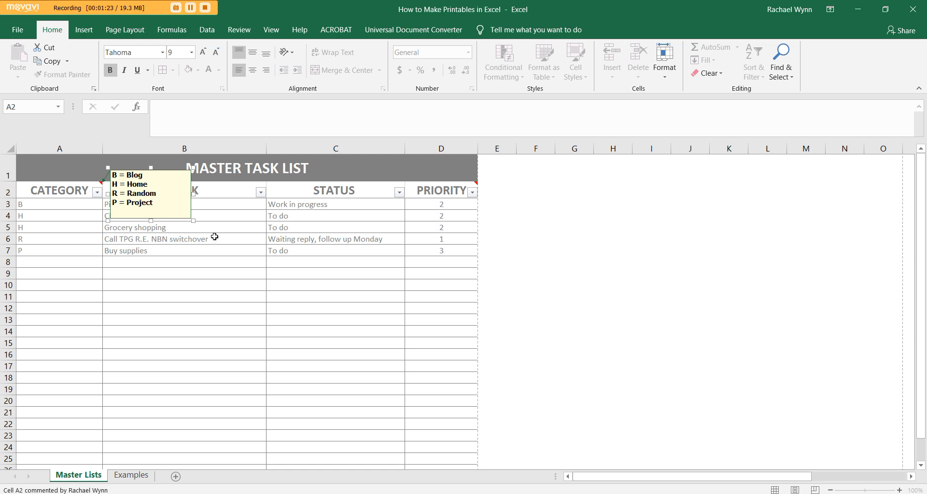
mouse_move(223, 228)
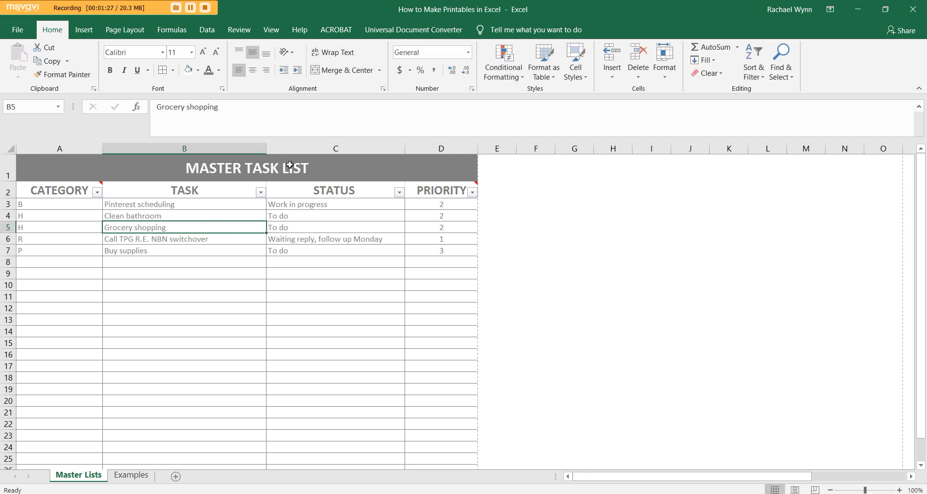
mouse_move(228, 214)
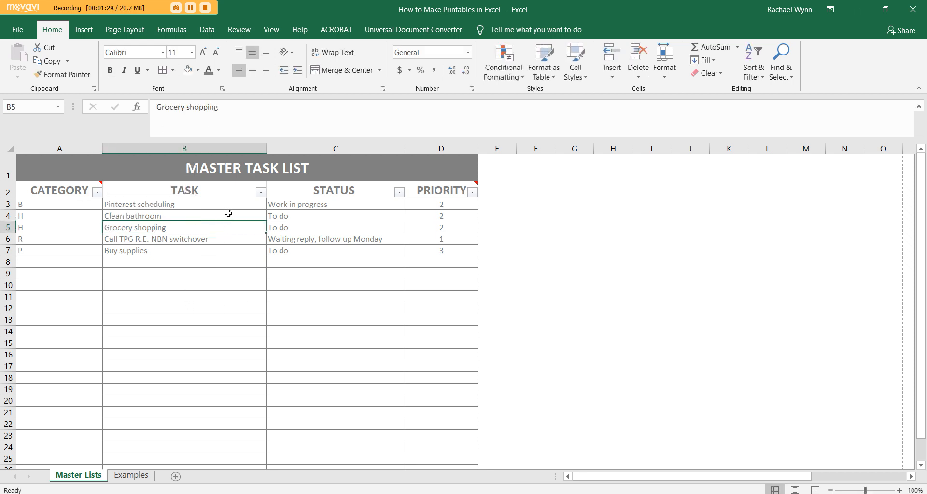
- Give the tasks statuses such as 'Work in progress' and 'Waiting reply, follow up Monday'
left_click(183, 204)
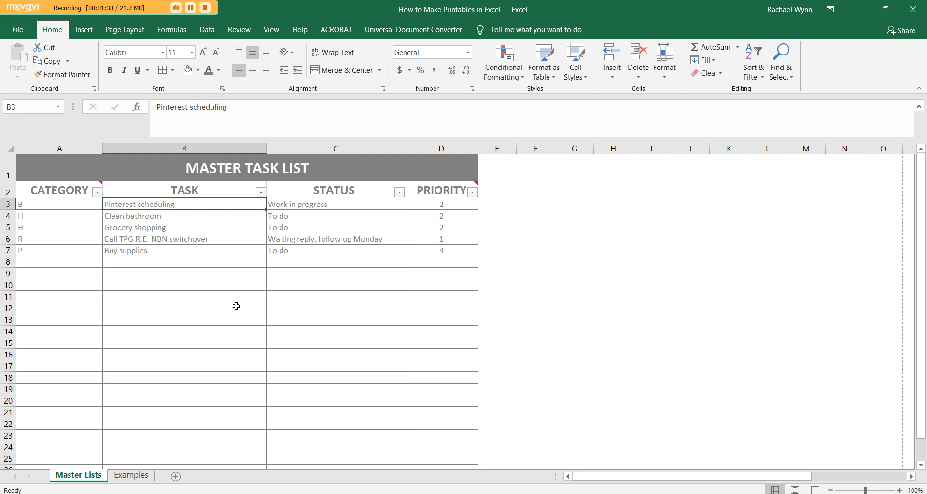
mouse_move(255, 284)
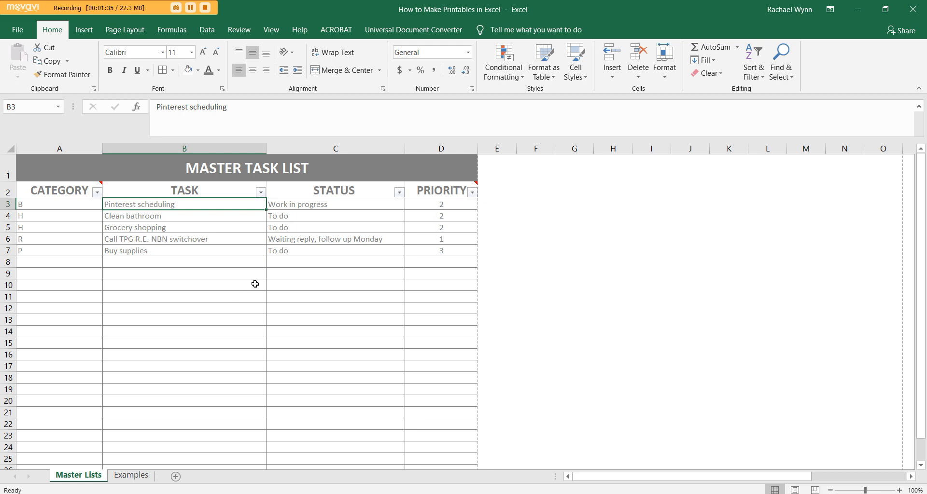
mouse_move(197, 219)
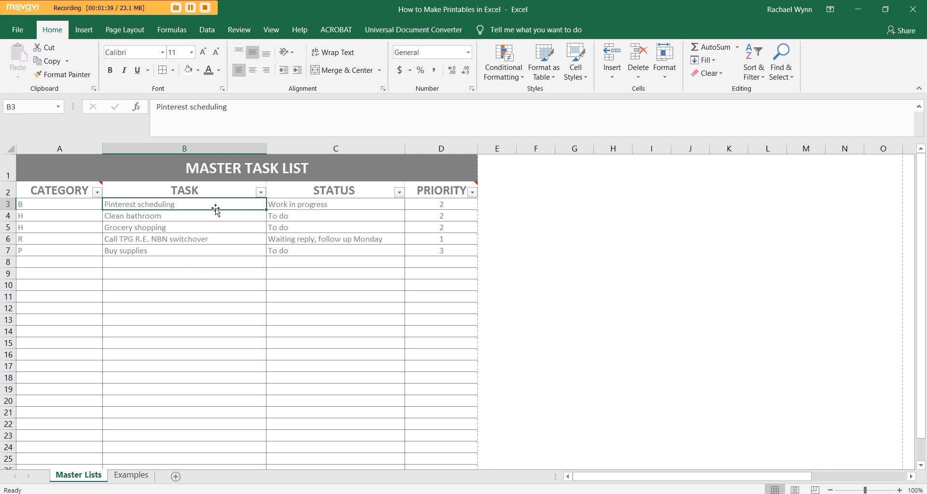
mouse_move(220, 215)
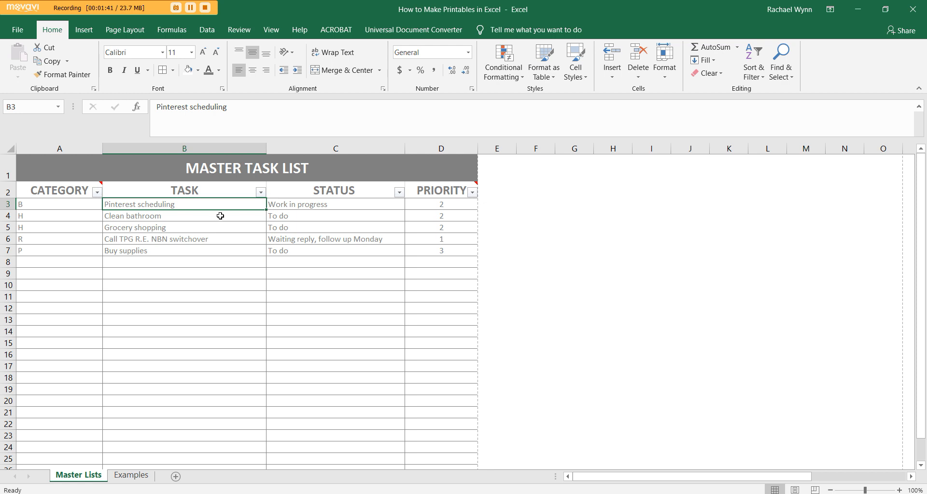
left_click(335, 203)
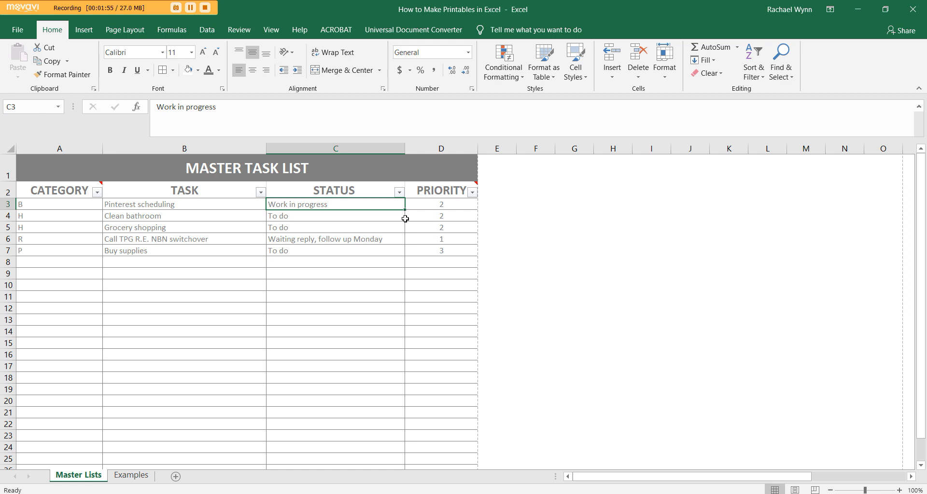
mouse_move(336, 212)
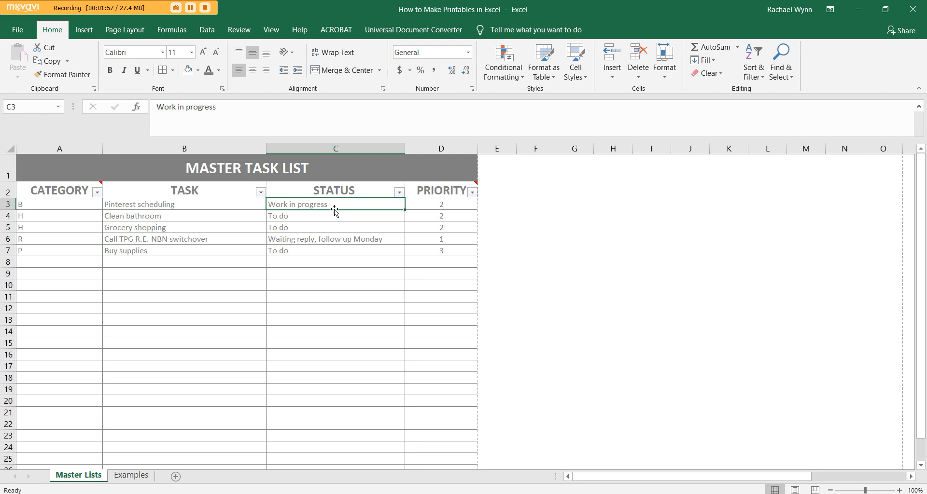
mouse_move(335, 250)
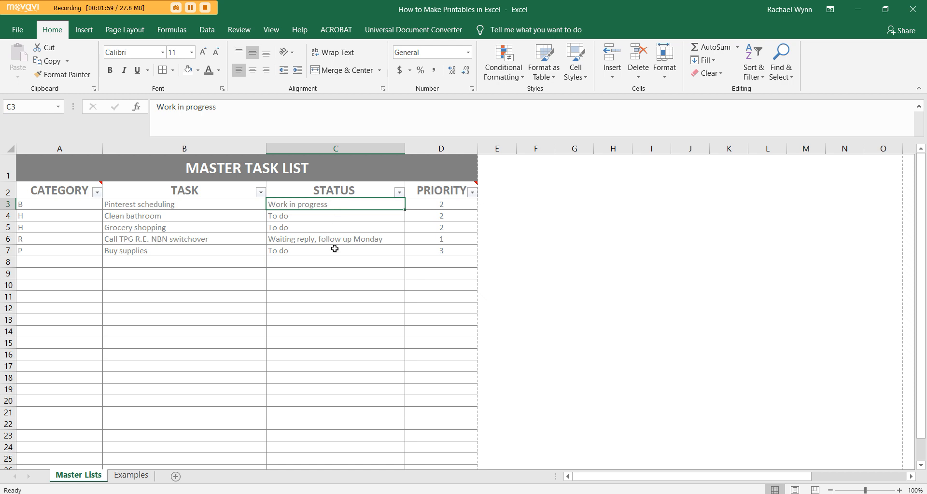
mouse_move(346, 236)
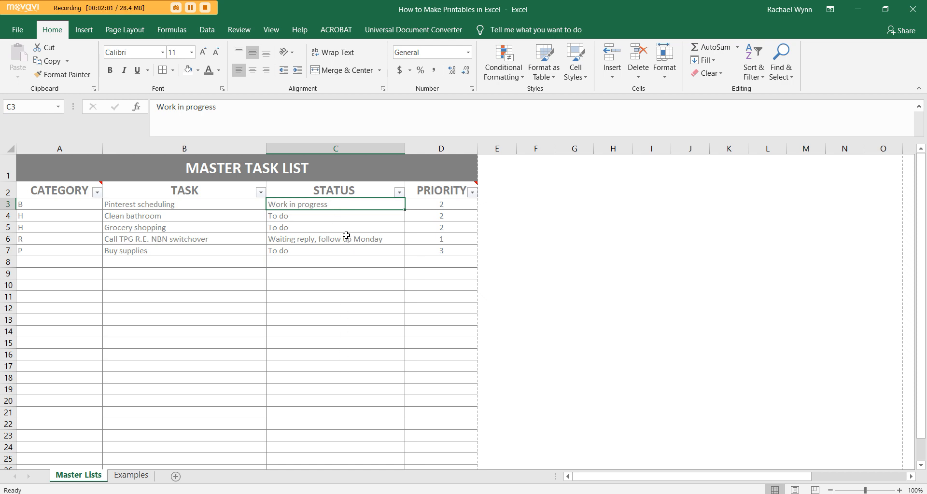
mouse_move(363, 240)
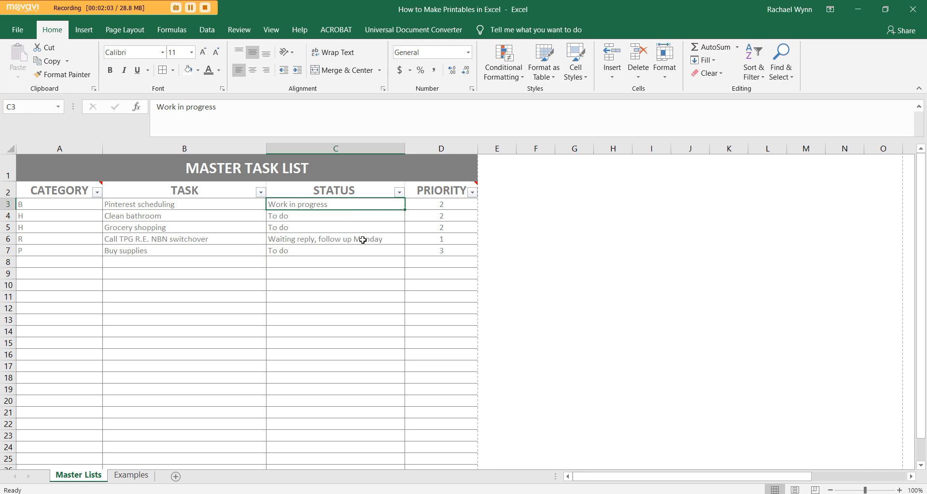
left_click(336, 238)
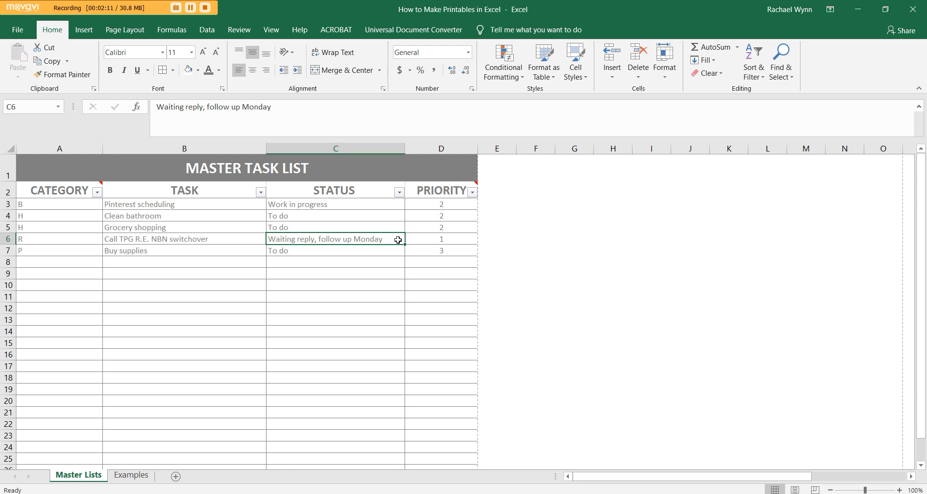
mouse_move(275, 247)
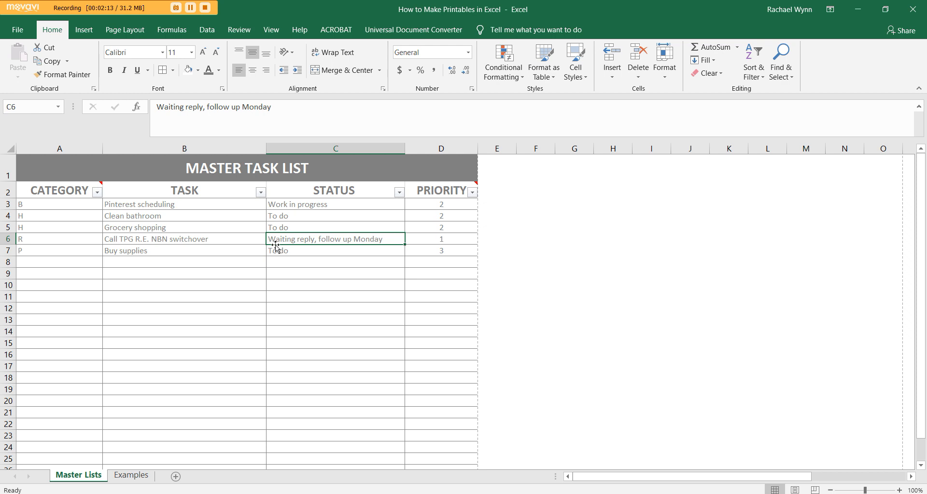
mouse_move(341, 249)
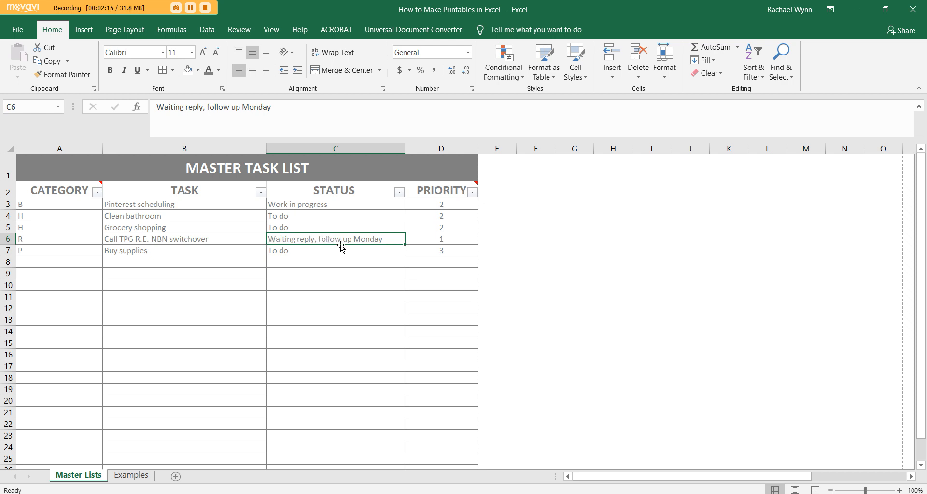
mouse_move(396, 198)
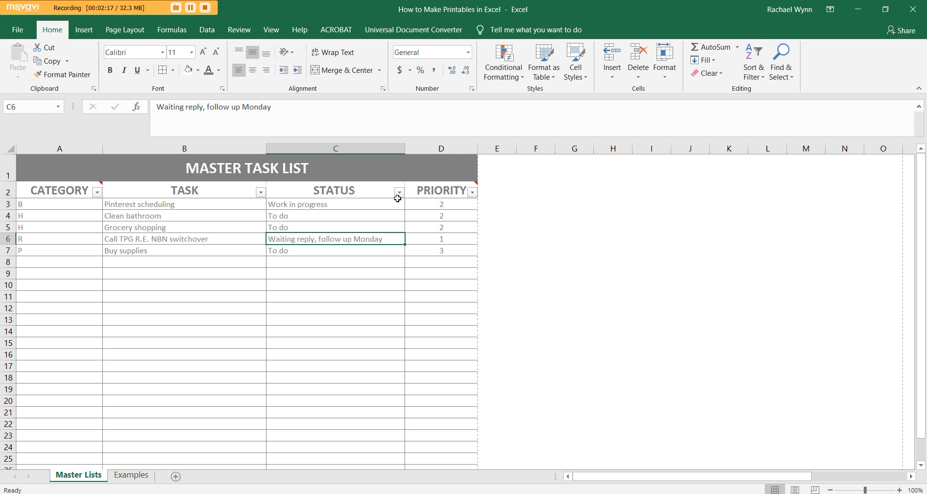
mouse_move(356, 259)
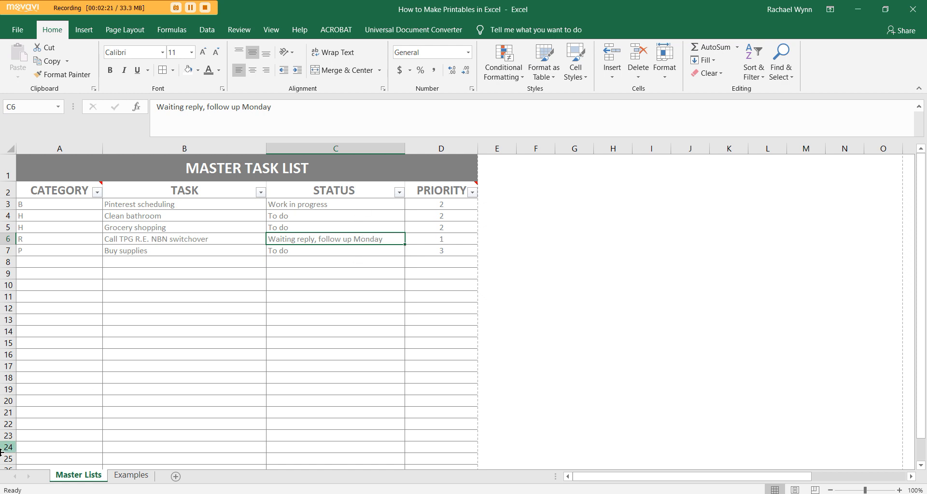
mouse_move(400, 199)
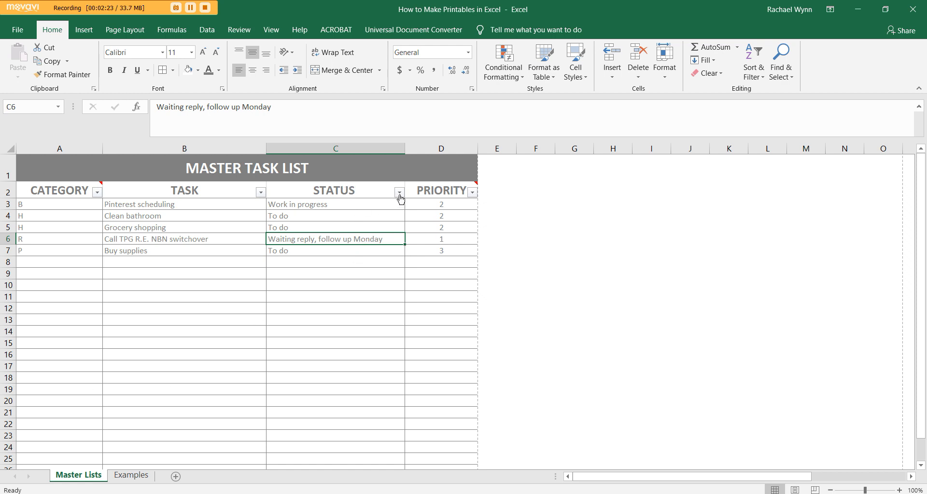
left_click(399, 191)
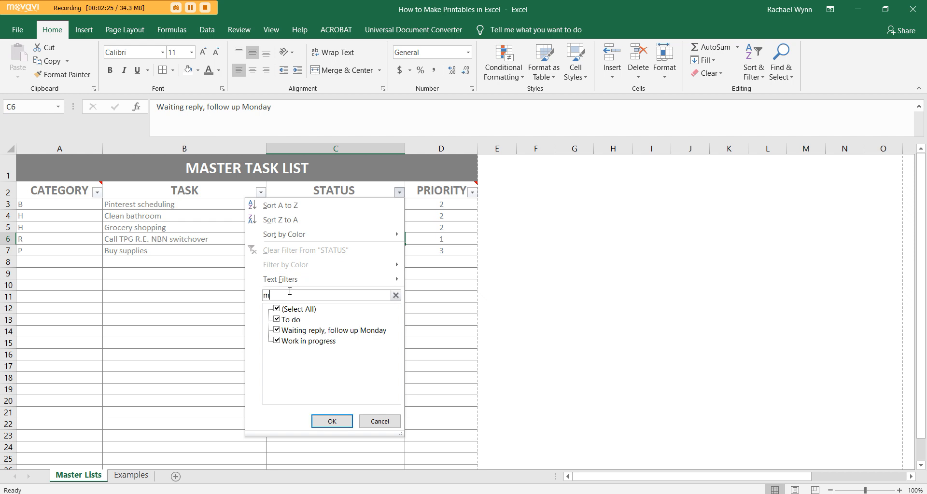
left_click(331, 422)
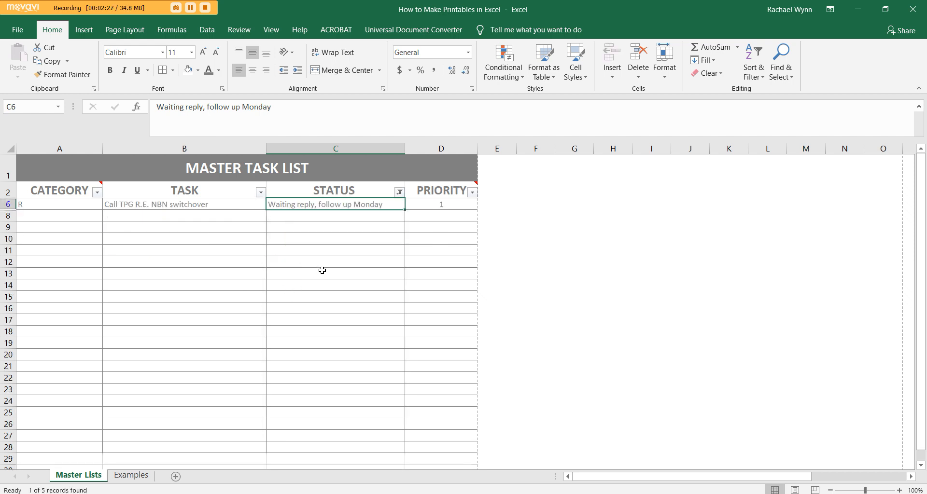
mouse_move(340, 355)
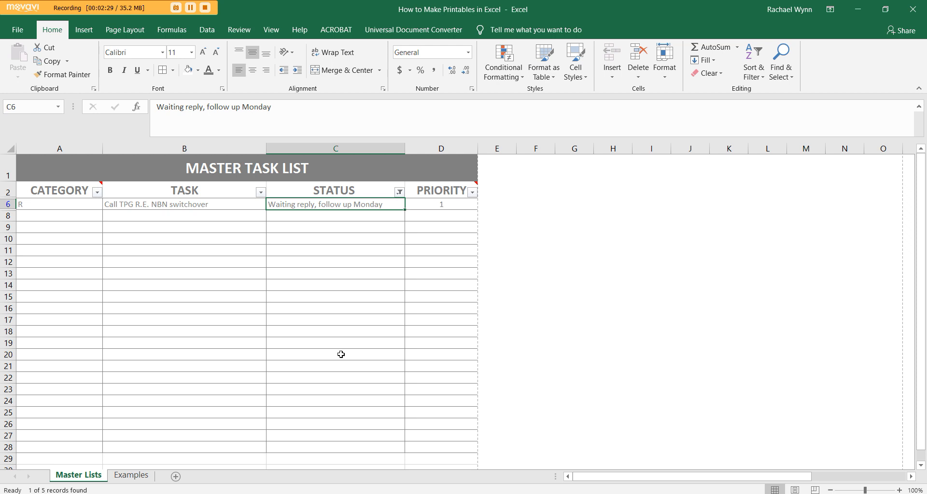
left_click(399, 191)
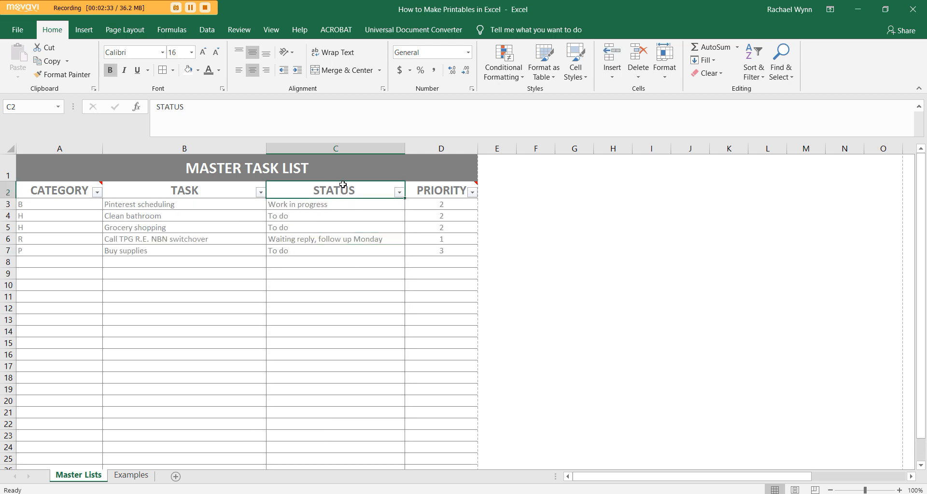
mouse_move(342, 233)
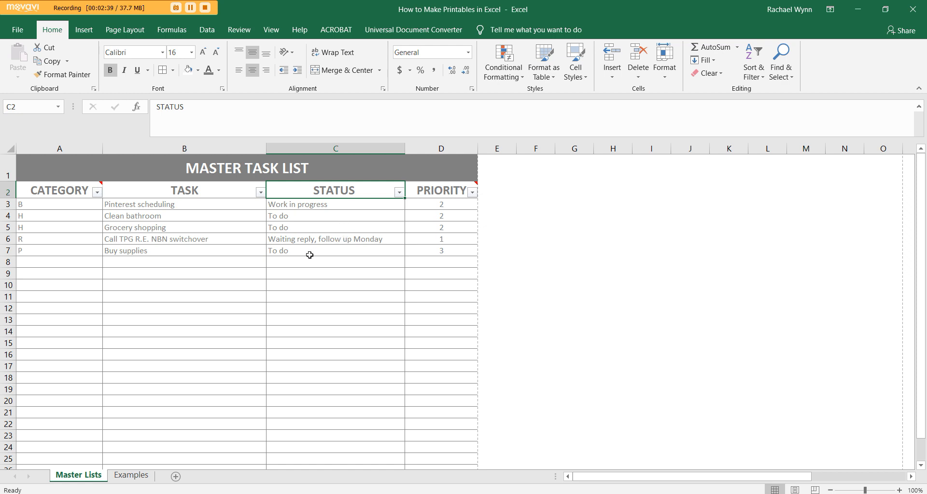
left_click(335, 250)
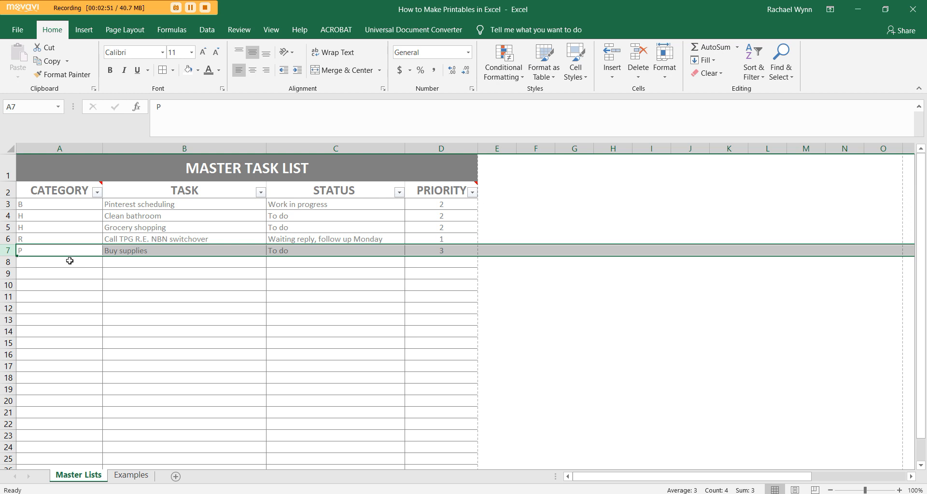
- Apply Strikethrough font formatting to the Buy supplies row via Format Cells
left_click(184, 250)
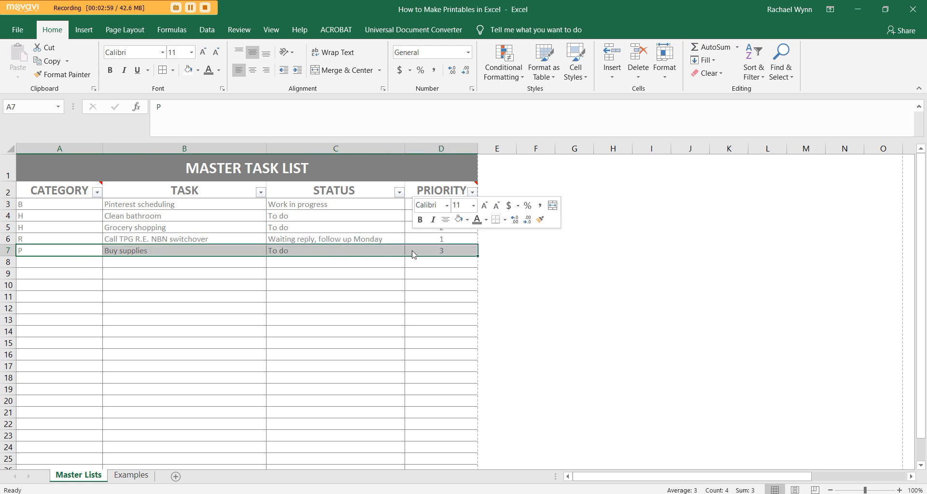
right_click(405, 262)
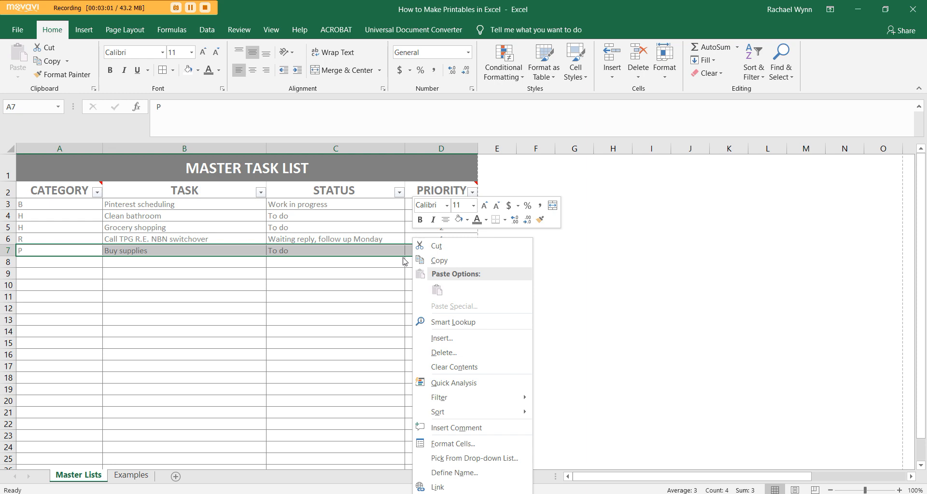
left_click(452, 444)
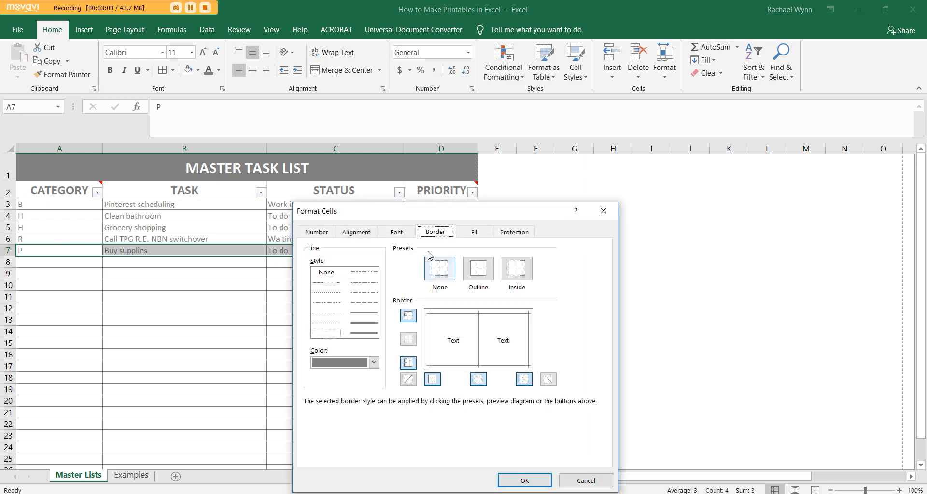
left_click(396, 232)
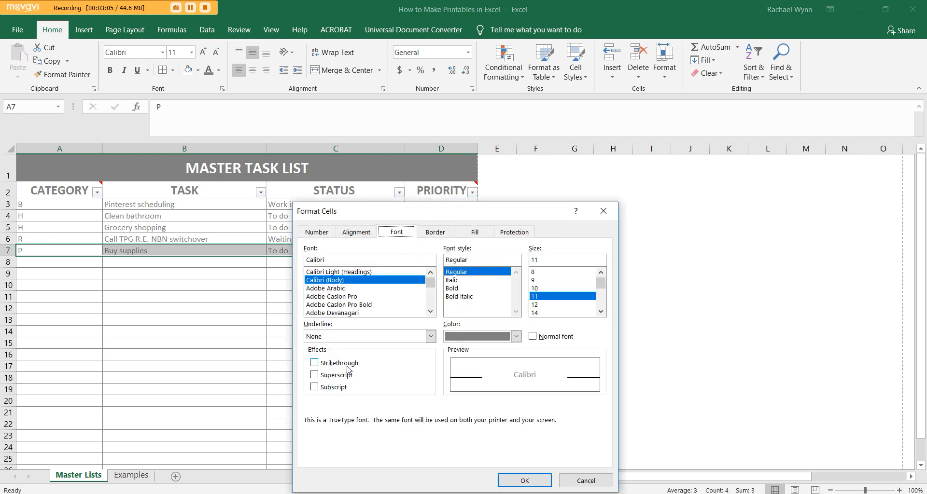
left_click(523, 480)
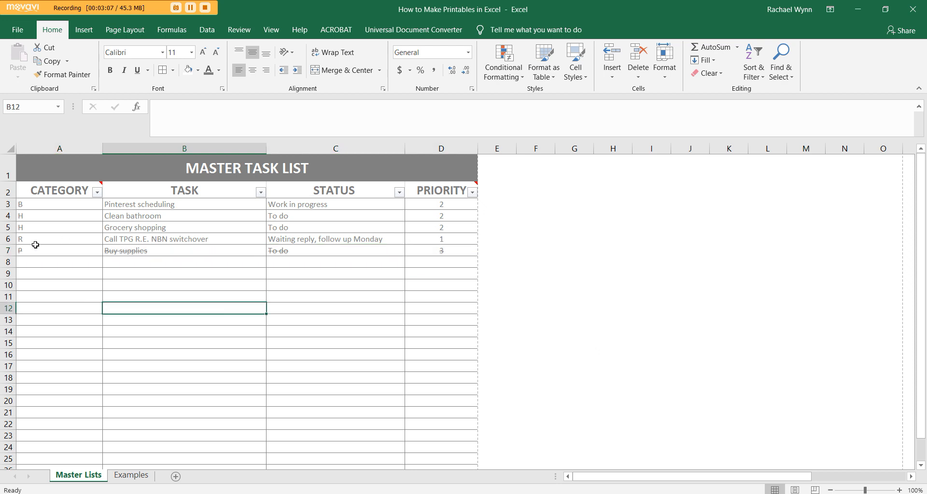
mouse_move(475, 259)
type("DONE")
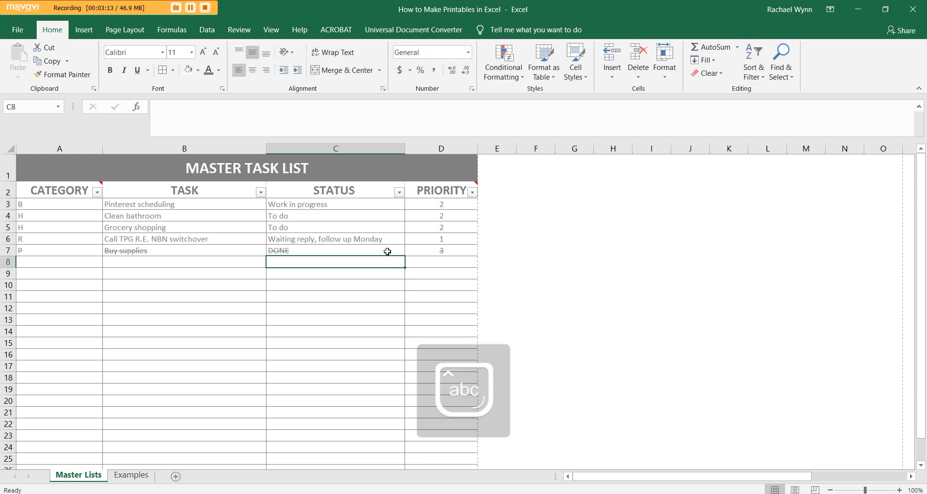
mouse_move(431, 195)
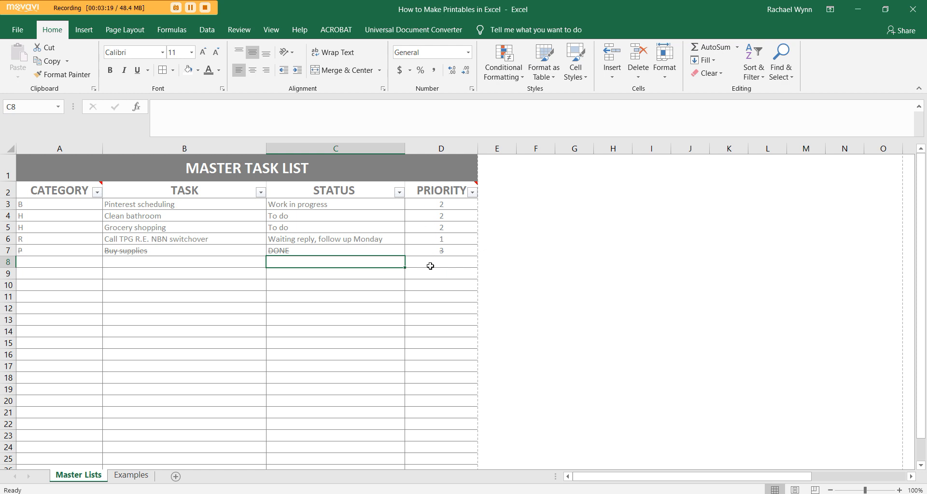
- Mark the Buy supplies task status as DONE and check the neighbouring priorities
left_click(440, 250)
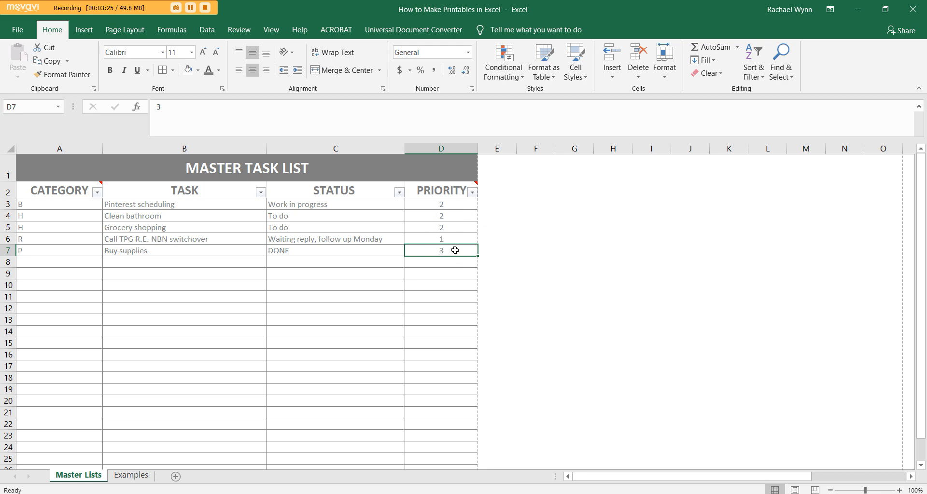
left_click(440, 239)
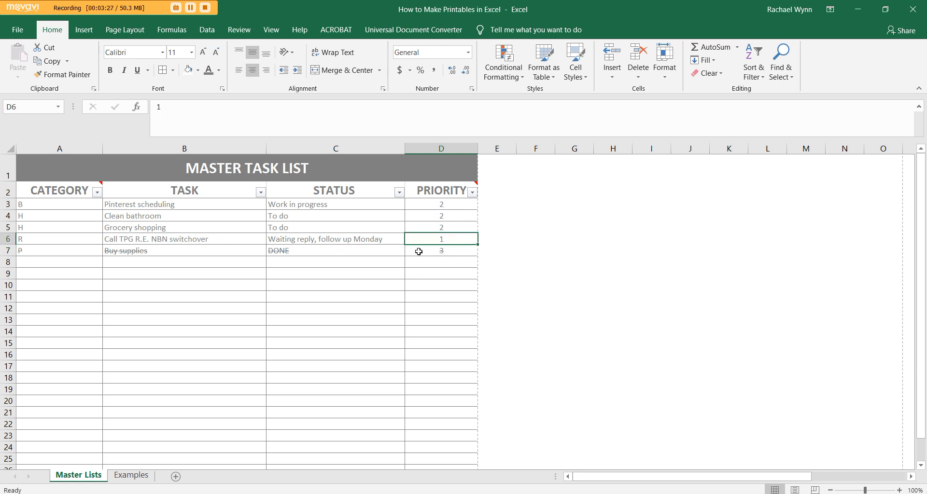
mouse_move(510, 243)
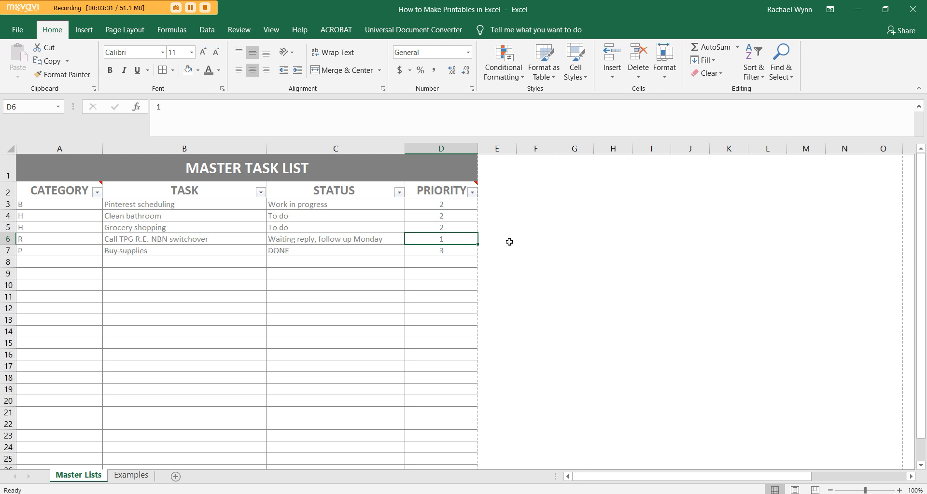
mouse_move(443, 265)
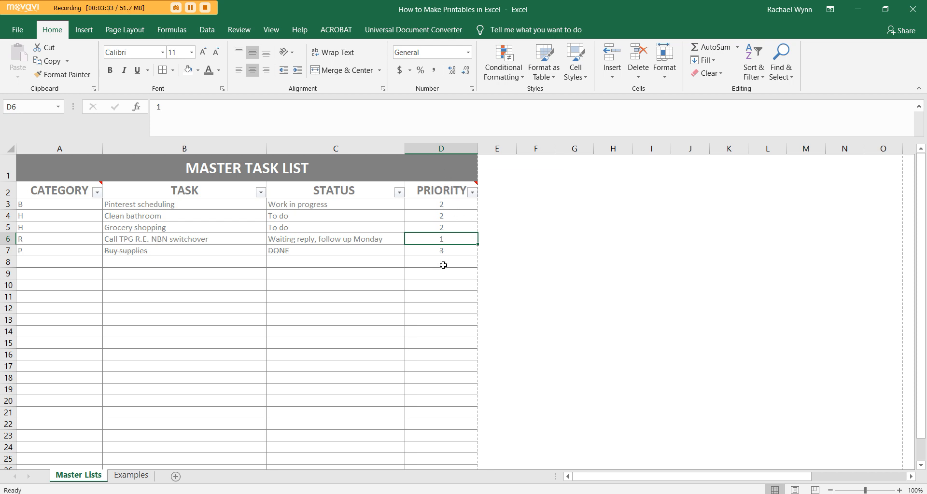
mouse_move(460, 208)
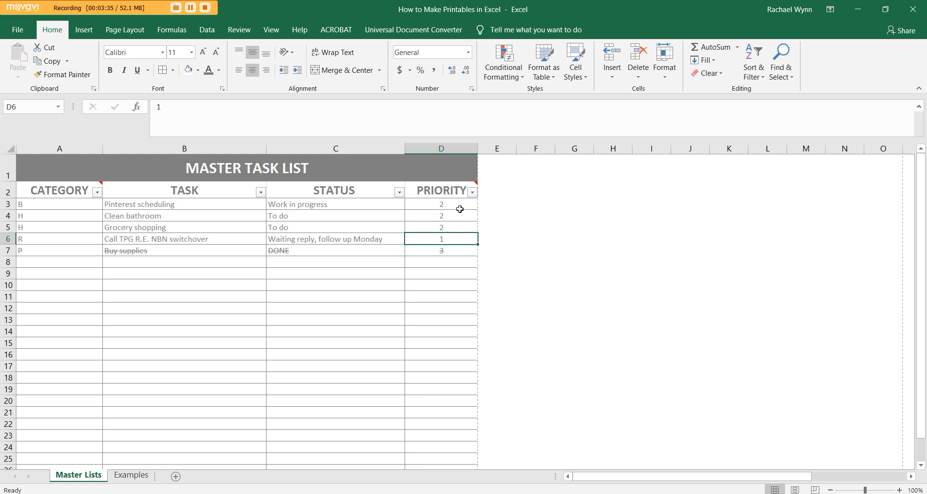
mouse_move(469, 227)
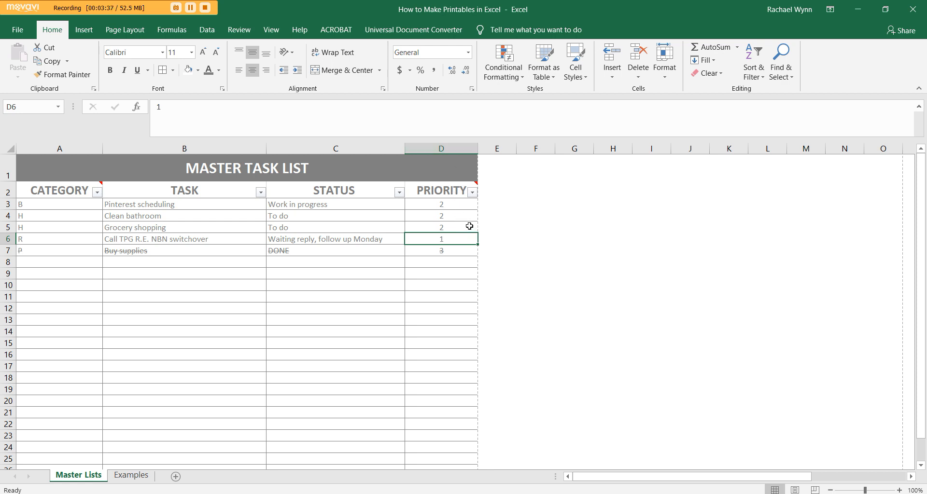
mouse_move(459, 216)
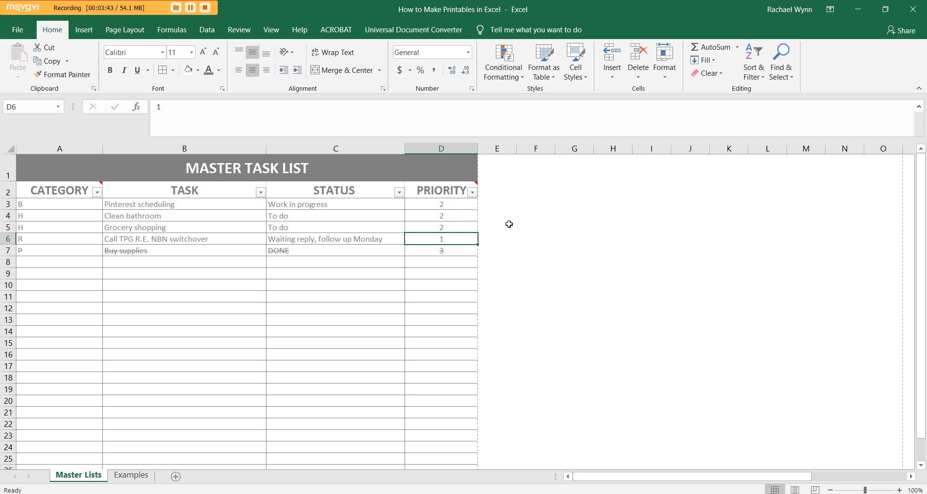
mouse_move(57, 208)
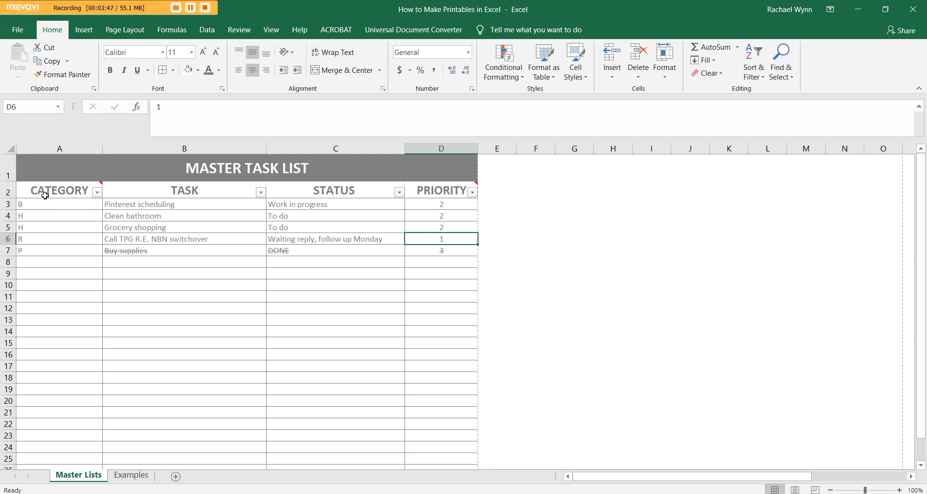
mouse_move(434, 273)
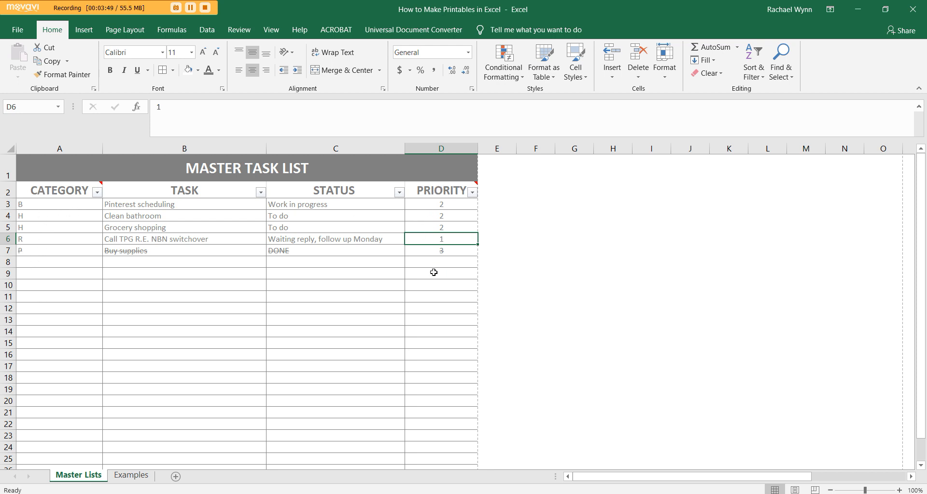
mouse_move(469, 245)
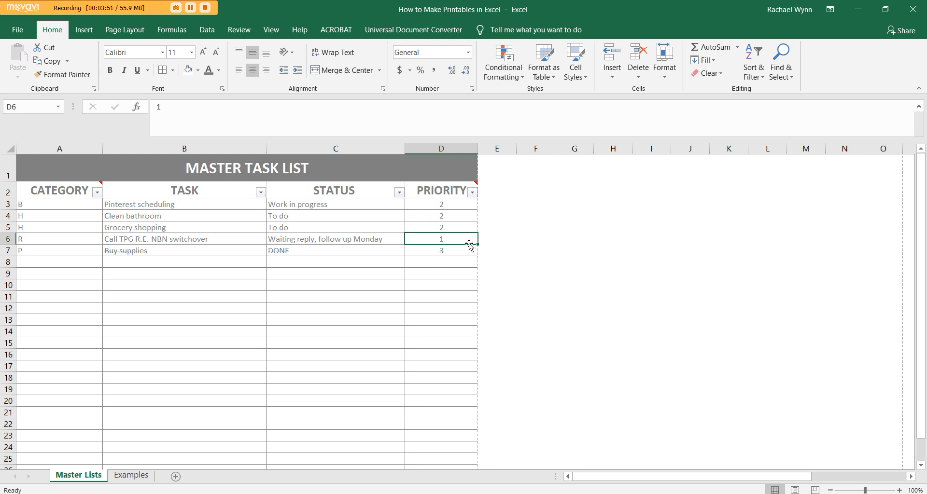
- Filter PRIORITY to show only priority 2 tasks, then clear it to list all five again
left_click(473, 191)
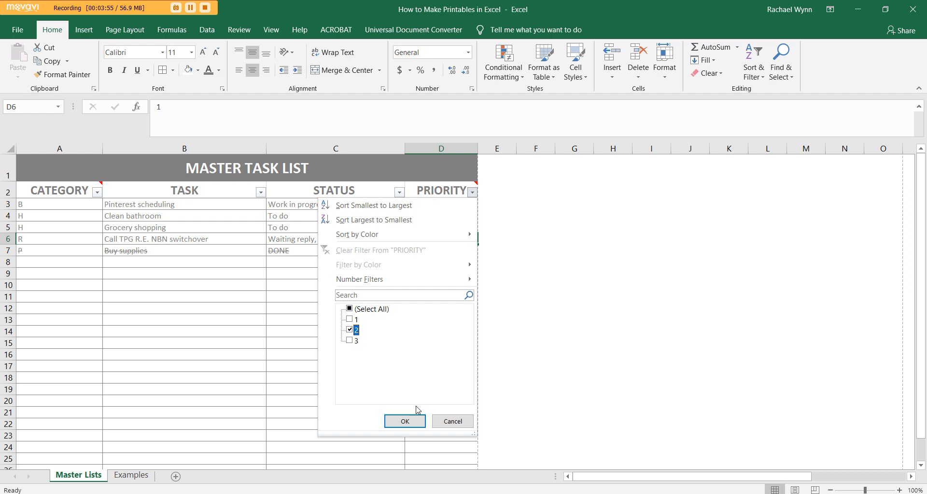
left_click(405, 421)
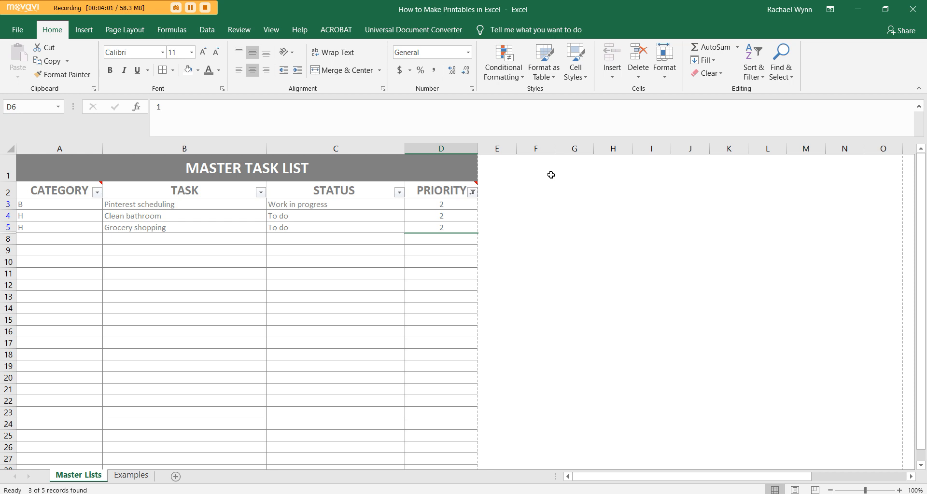
mouse_move(472, 191)
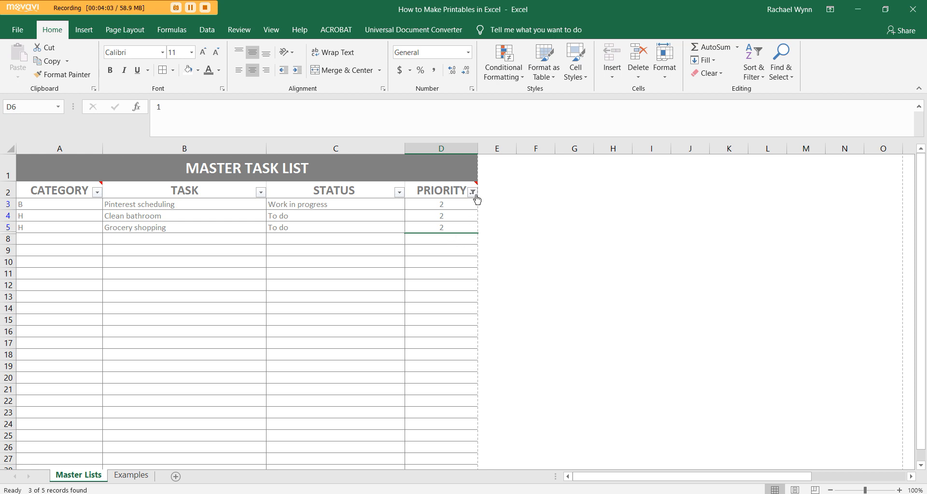
left_click(472, 190)
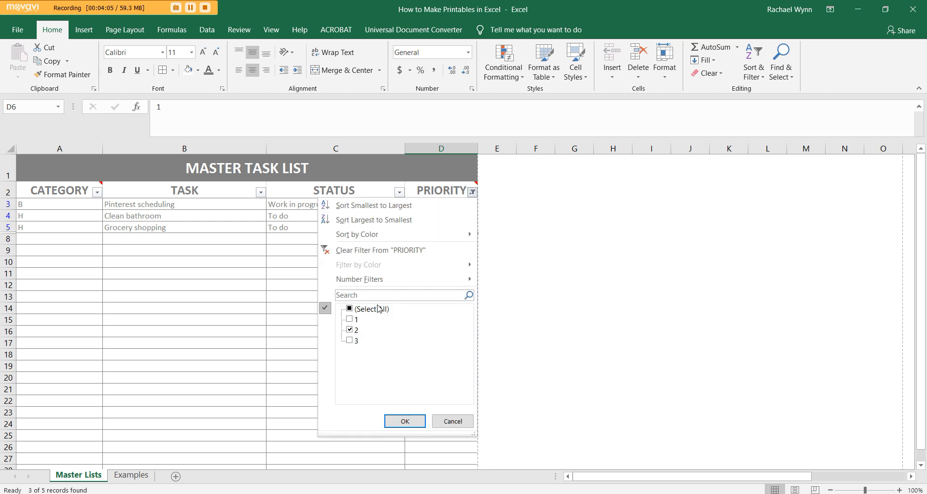
left_click(405, 422)
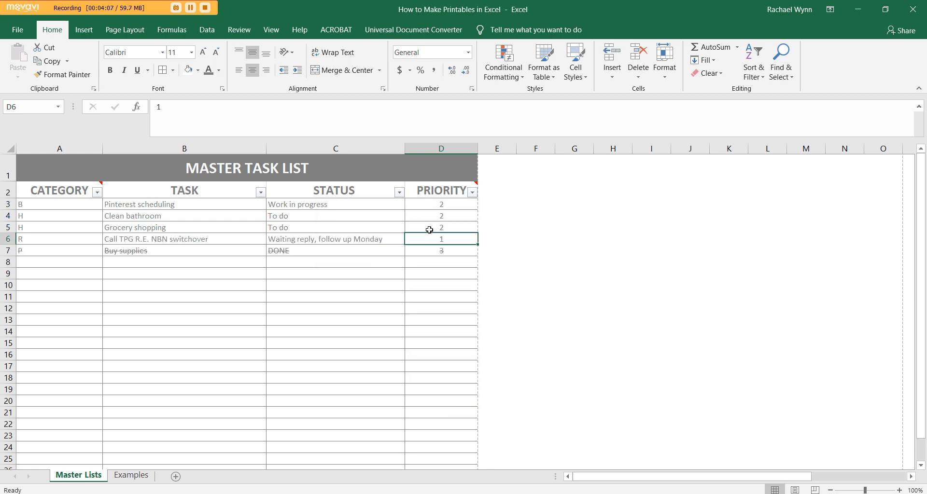
left_click(441, 227)
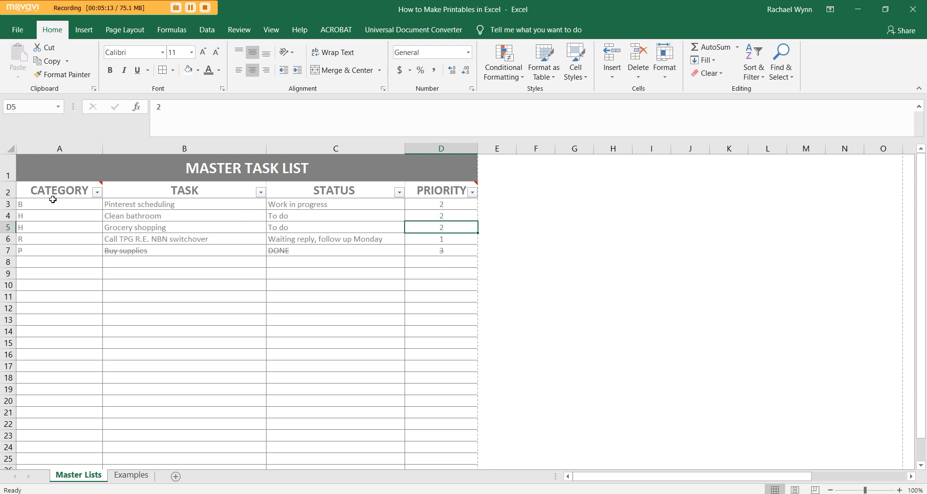
mouse_move(41, 241)
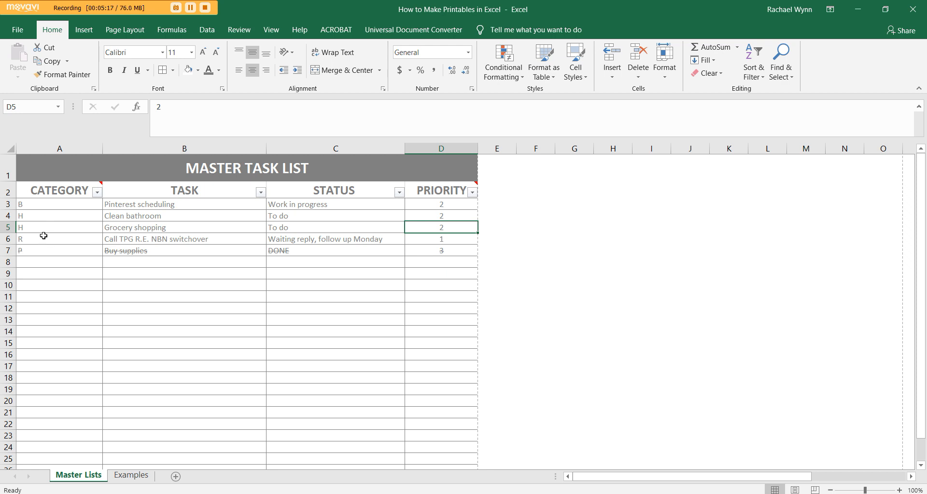
mouse_move(57, 205)
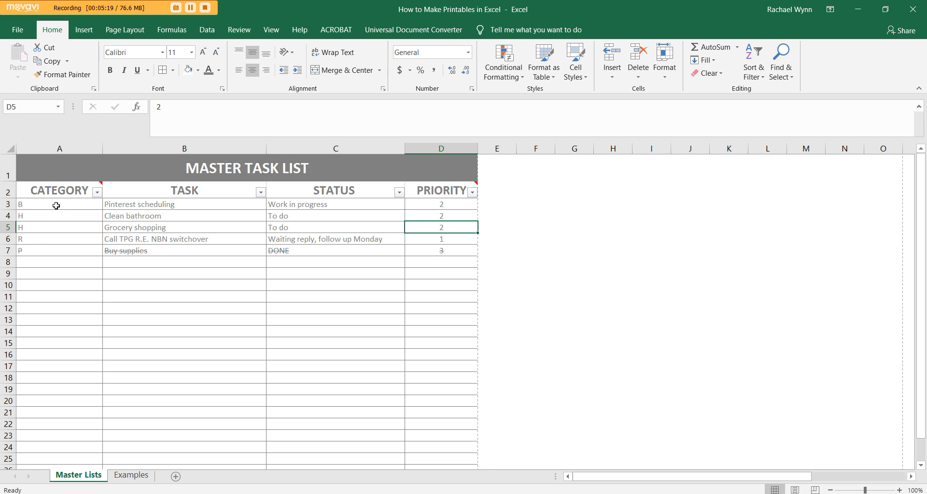
- Start a More Colors fill for the Pinterest scheduling row, first trying a pale purple
left_click(59, 204)
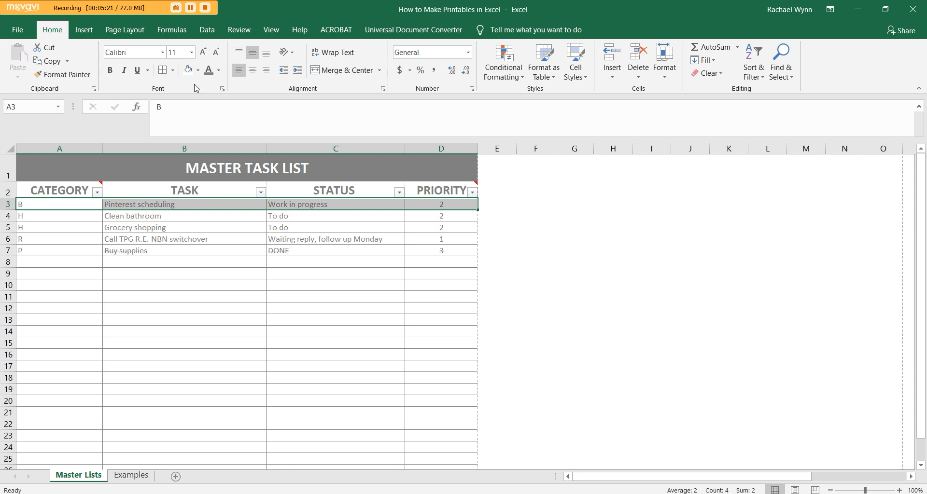
left_click(197, 70)
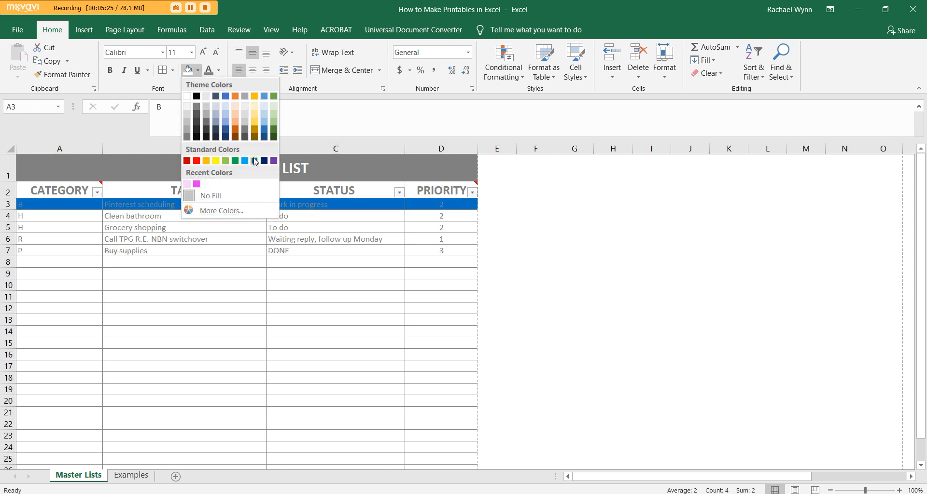
left_click(222, 212)
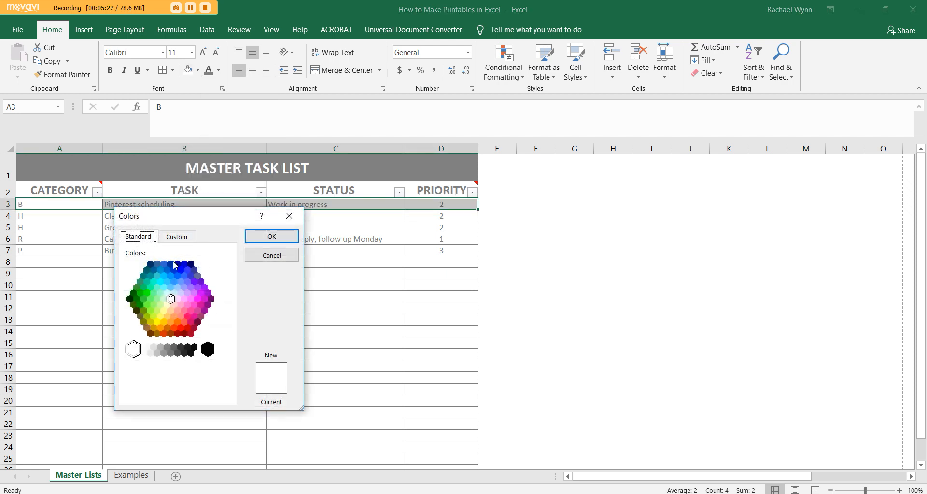
left_click(181, 294)
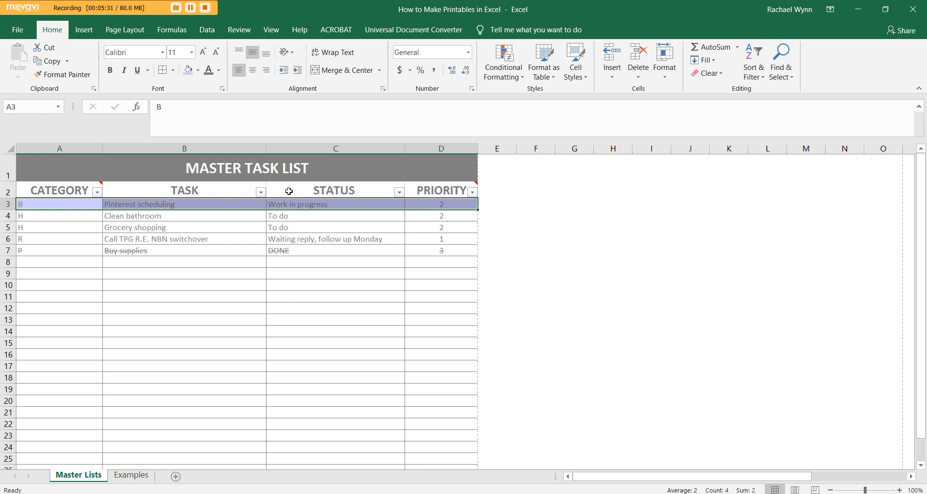
mouse_move(220, 245)
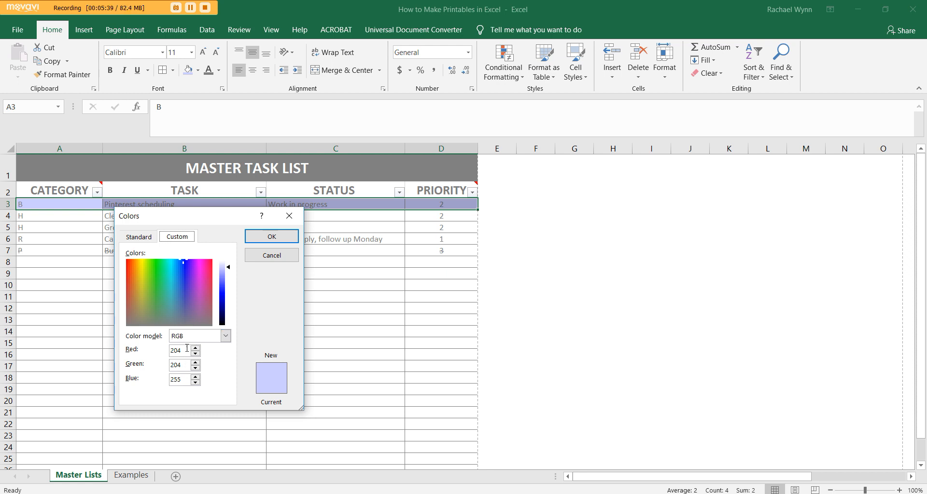
- Adjust the custom colour to a cyan shade and confirm it as the row fill
left_click_drag(228, 267, 228, 278)
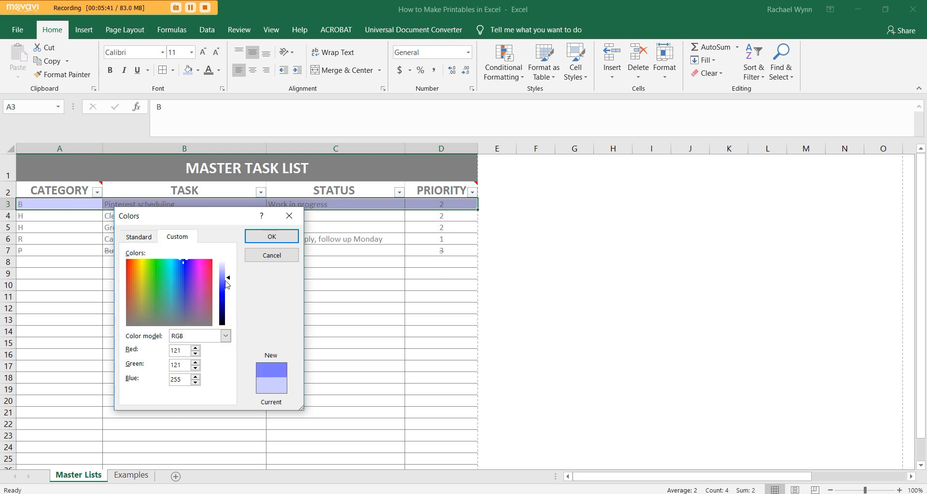
left_click(170, 275)
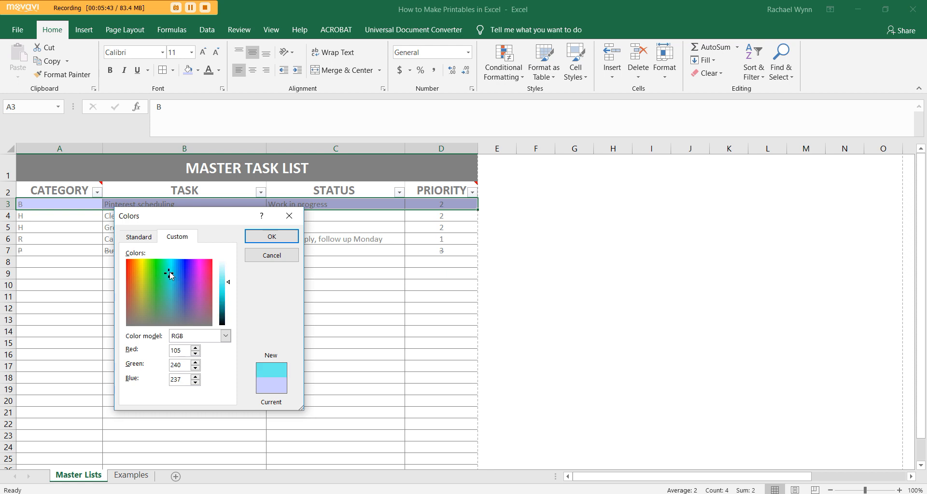
left_click(270, 236)
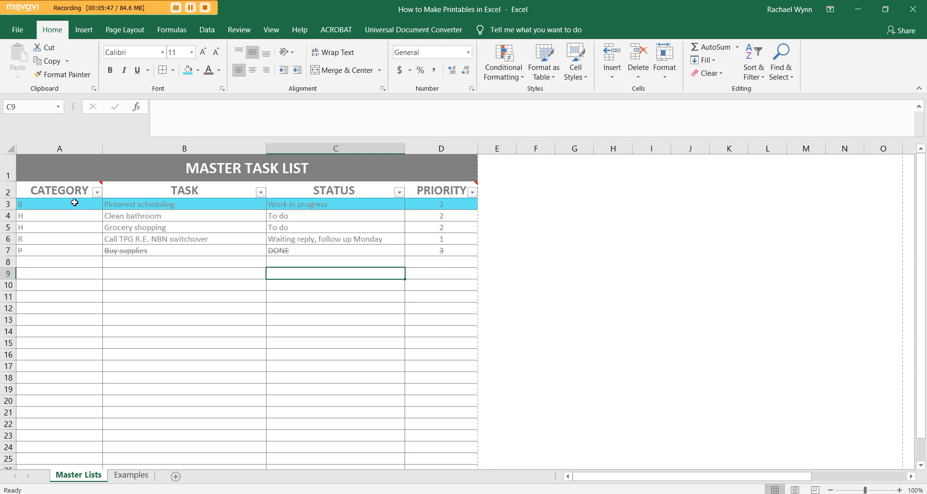
left_click(97, 191)
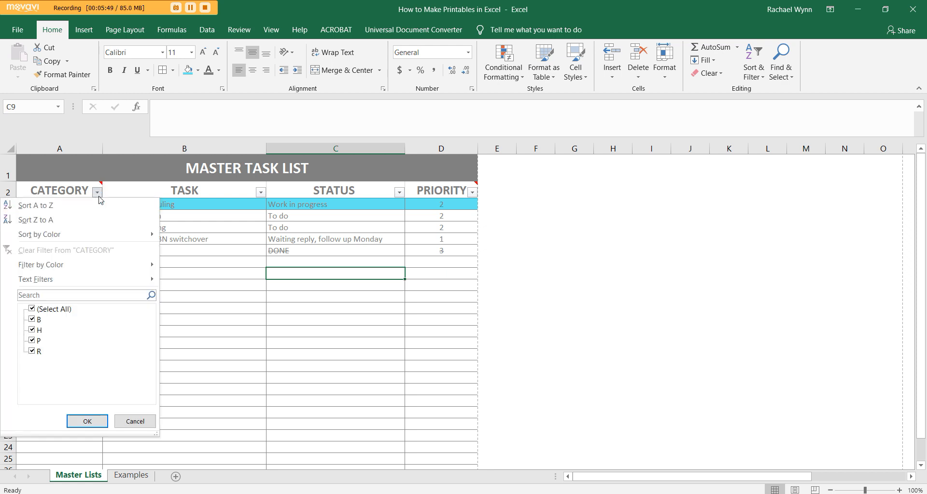
left_click(87, 421)
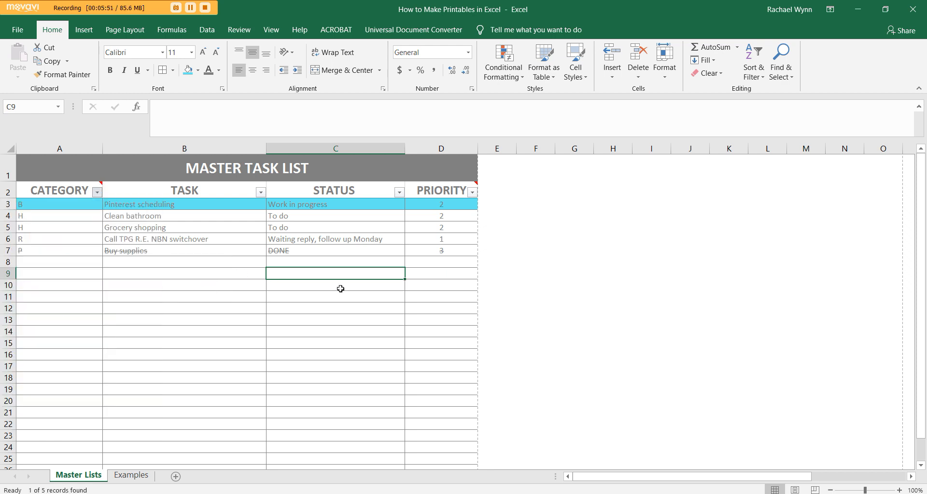
mouse_move(193, 204)
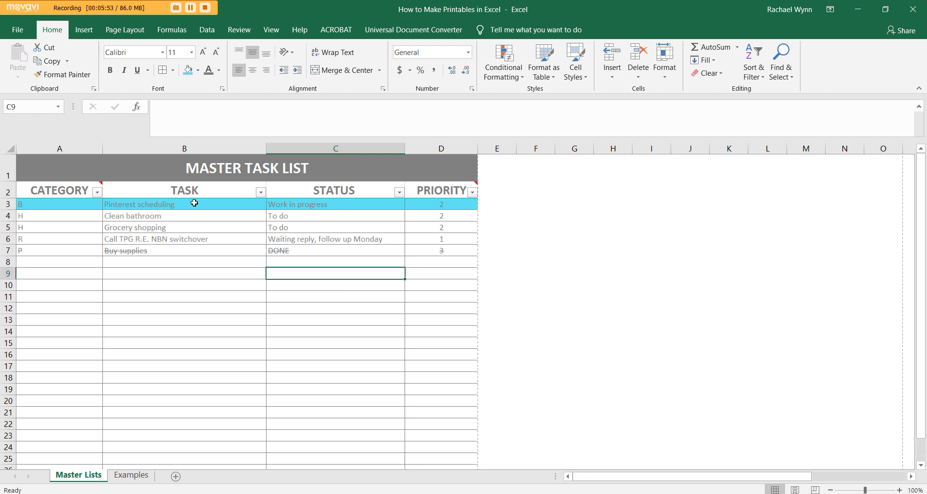
right_click(59, 149)
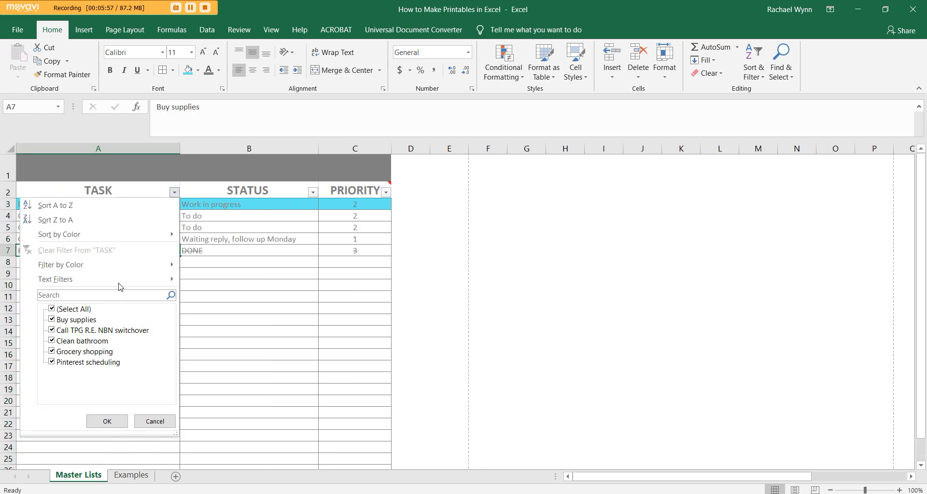
left_click(106, 421)
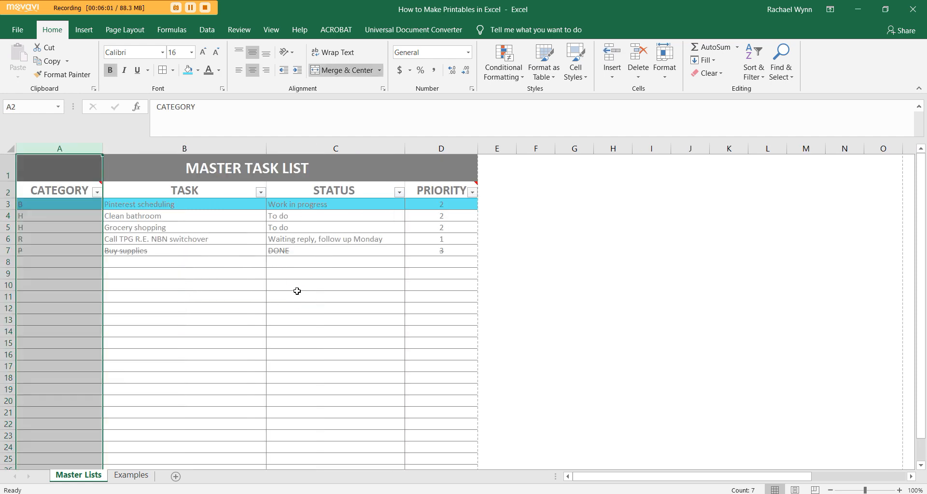
left_click(335, 330)
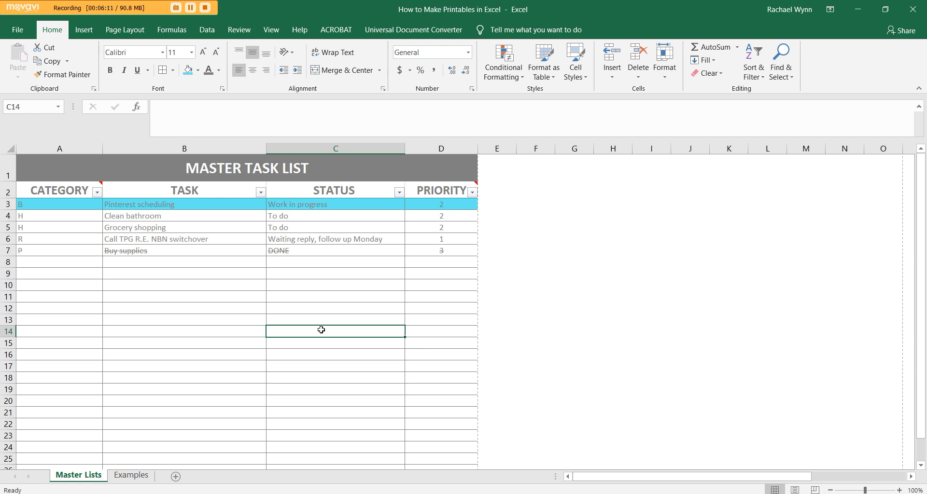
mouse_move(317, 346)
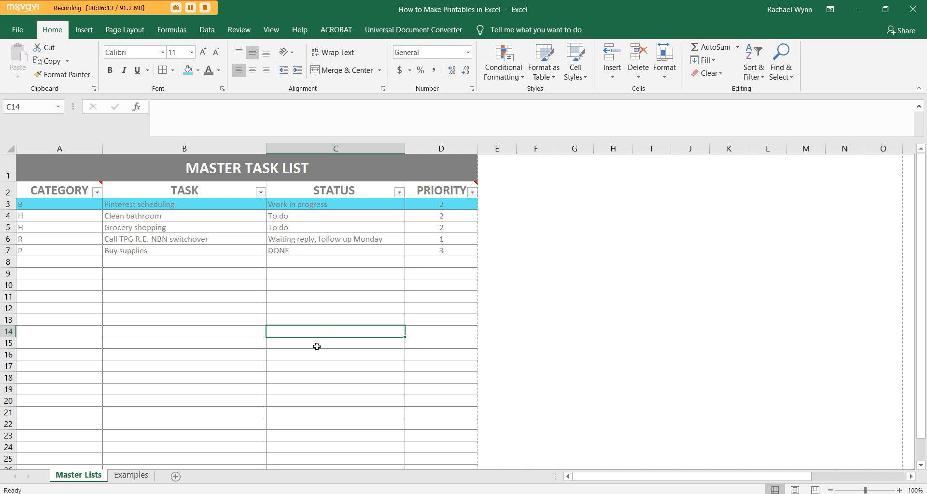
left_click(335, 423)
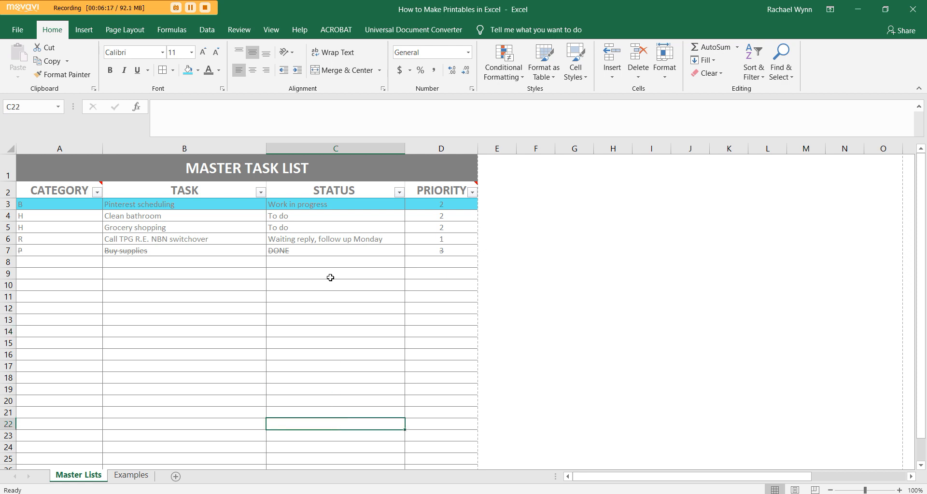
mouse_move(325, 294)
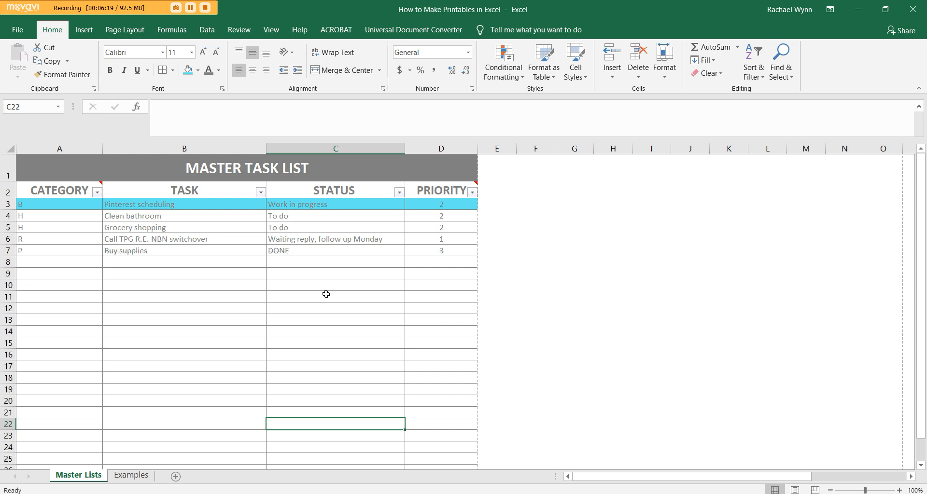